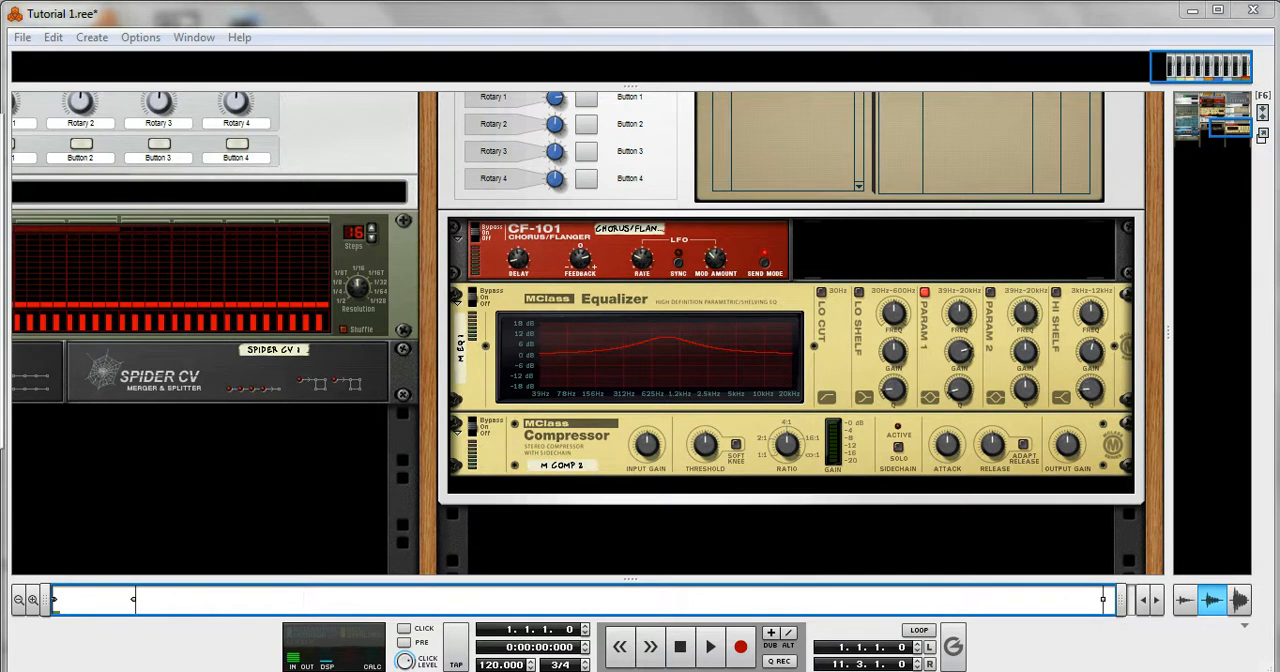
pyautogui.moveTo(276, 227)
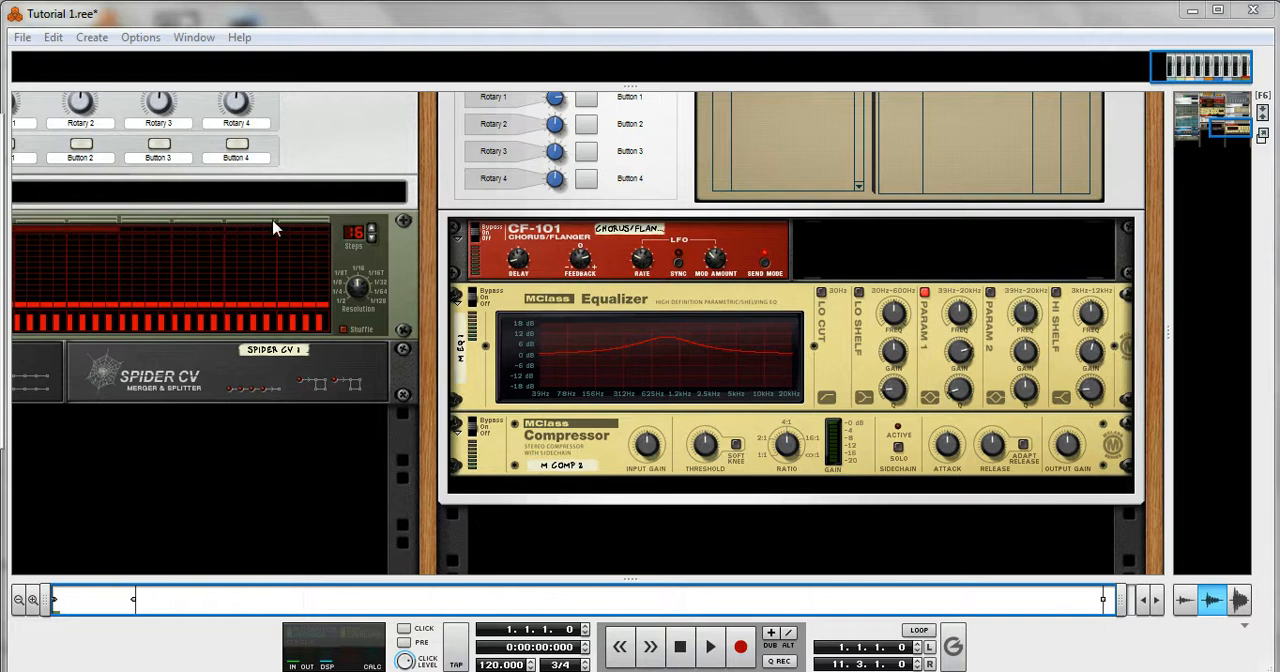
# Step: Browse Create > Instruments, then open the rack context menu below the MClass Compressor
pyautogui.click(91, 37)
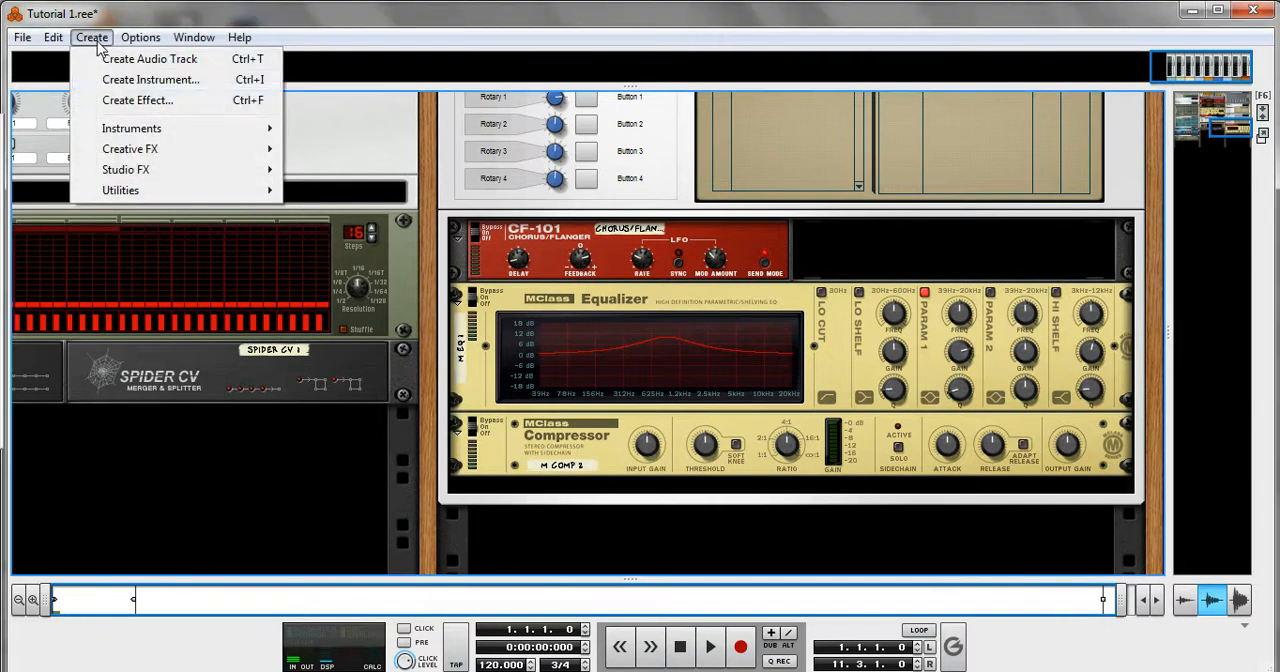
pyautogui.moveTo(131, 128)
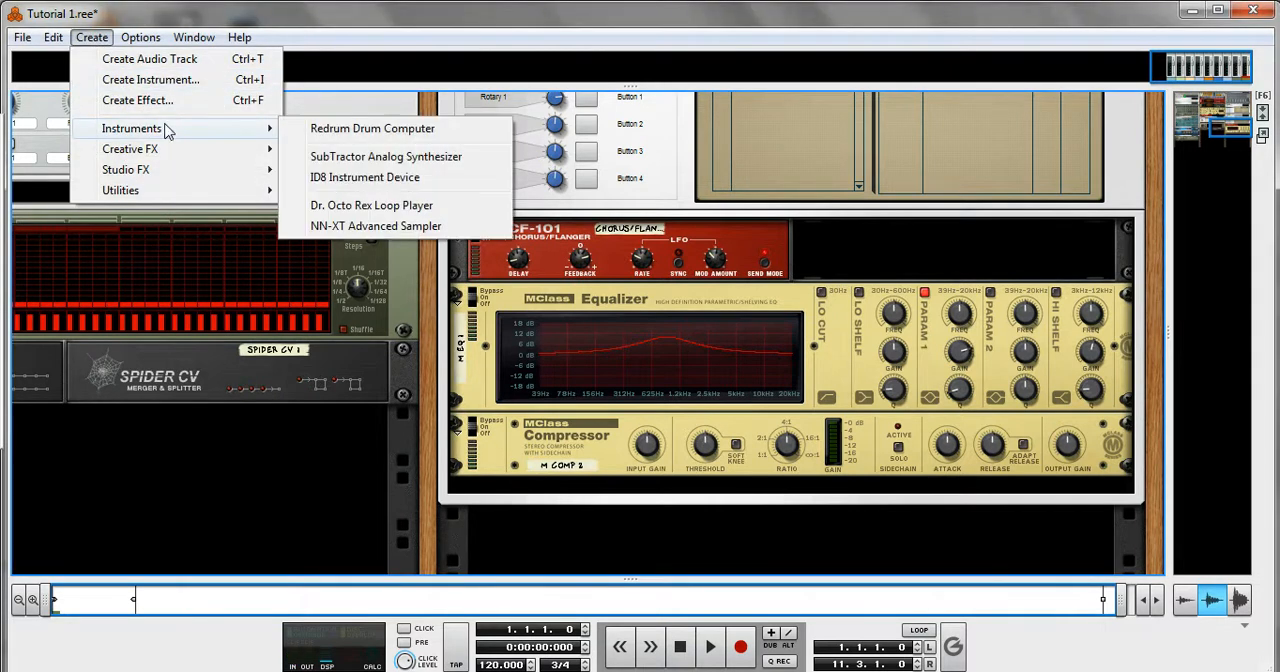
pyautogui.moveTo(360, 140)
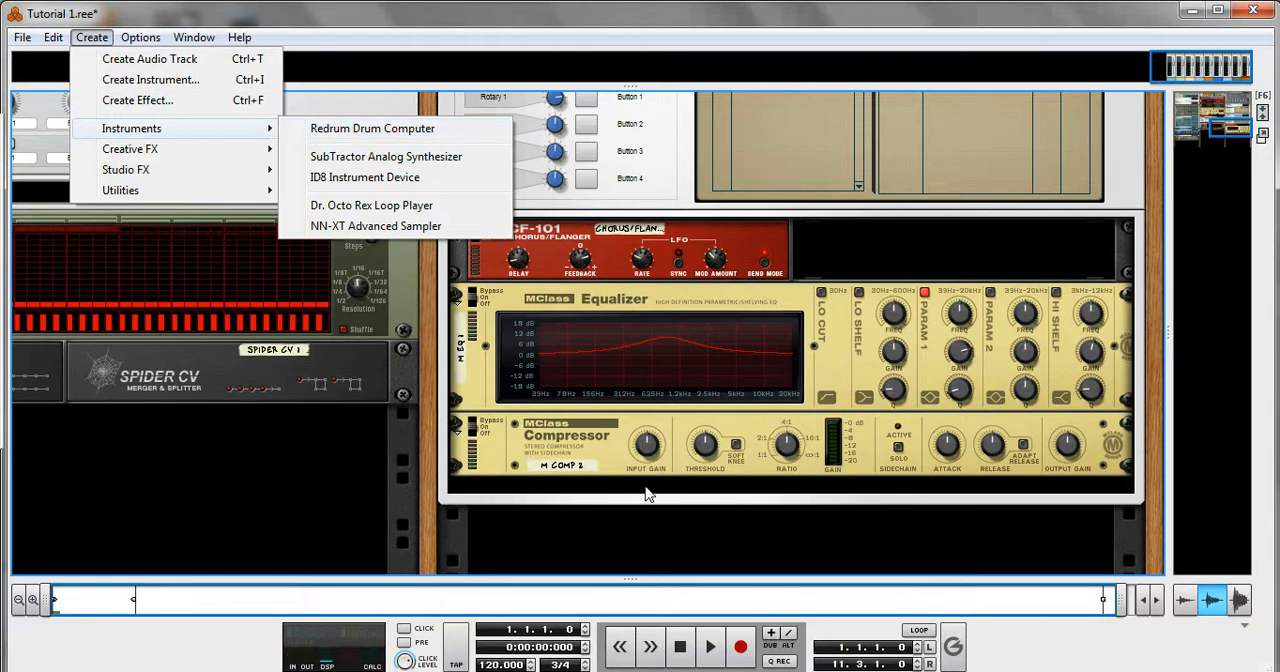
pyautogui.rightClick(650, 490)
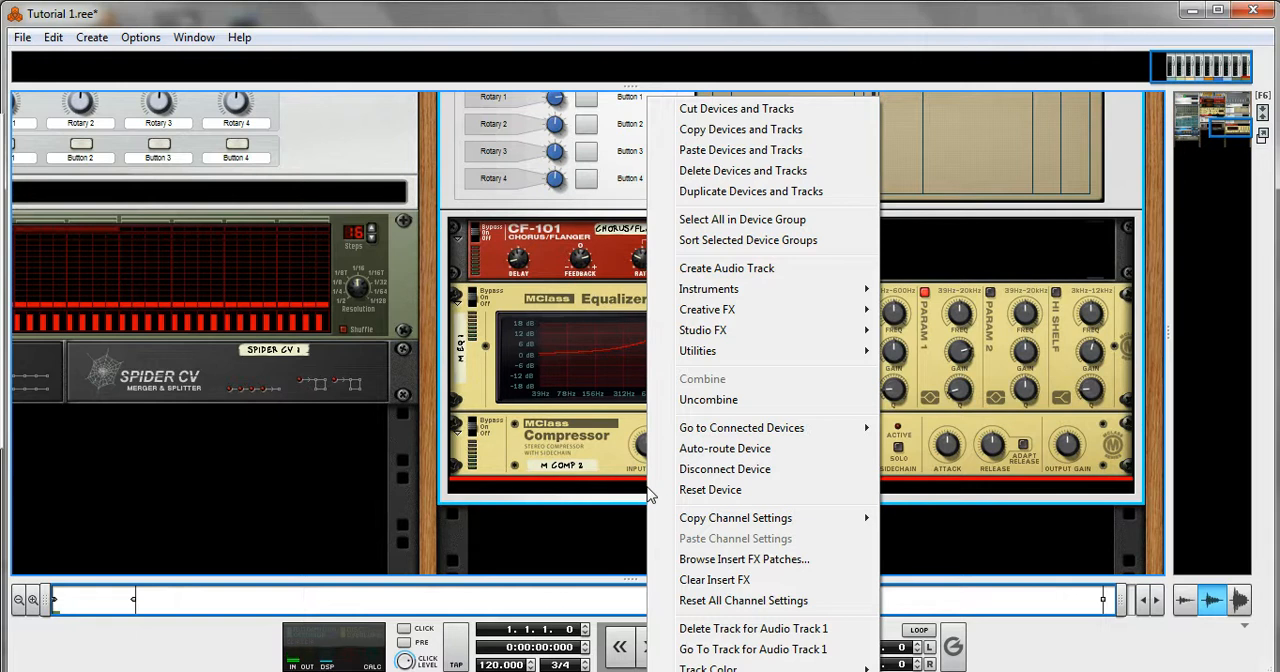
pyautogui.moveTo(1233, 125)
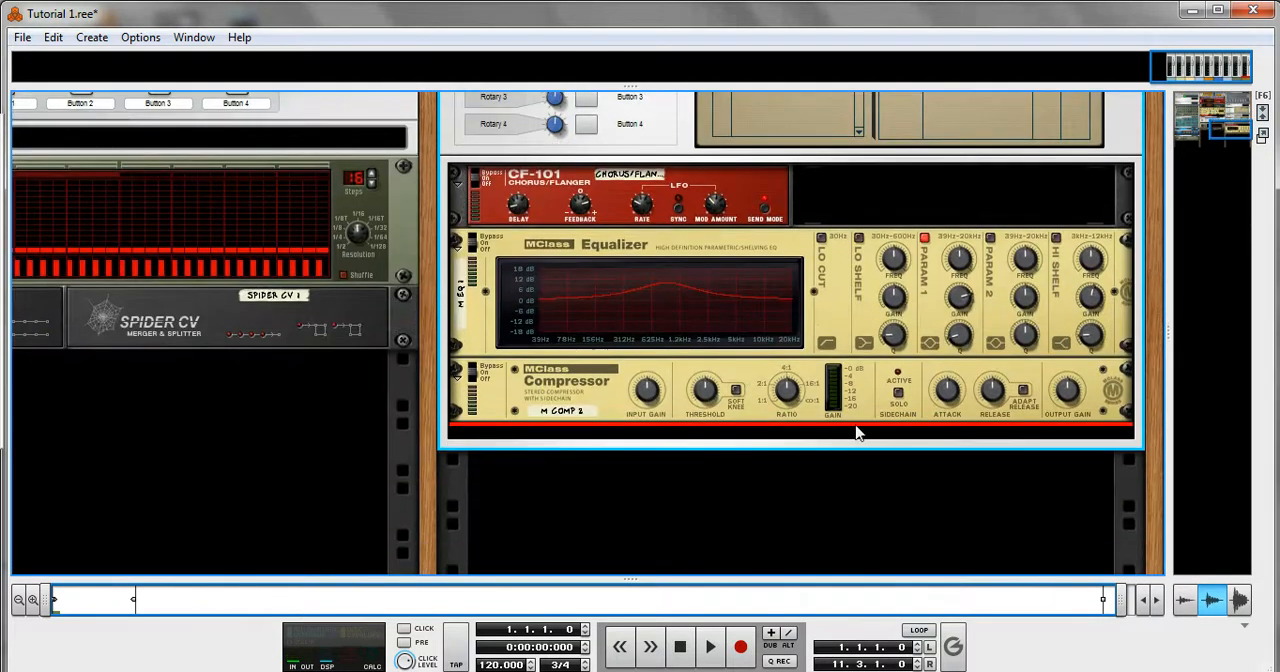
pyautogui.moveTo(848, 442)
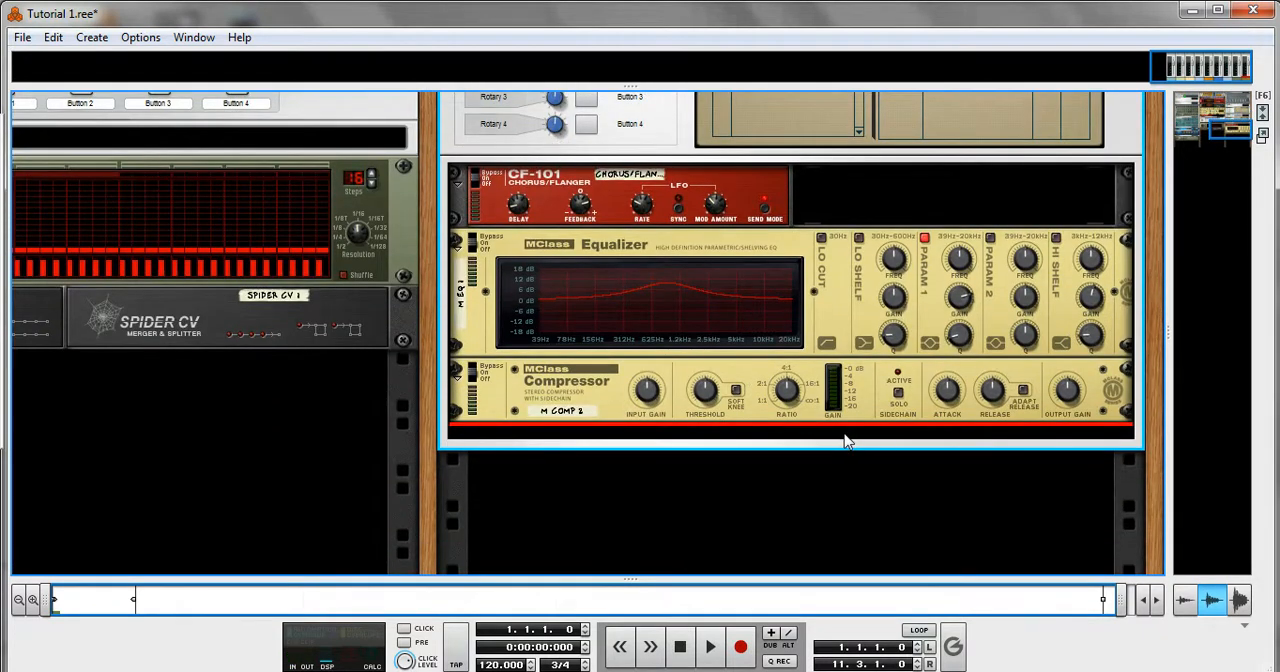
pyautogui.moveTo(828, 277)
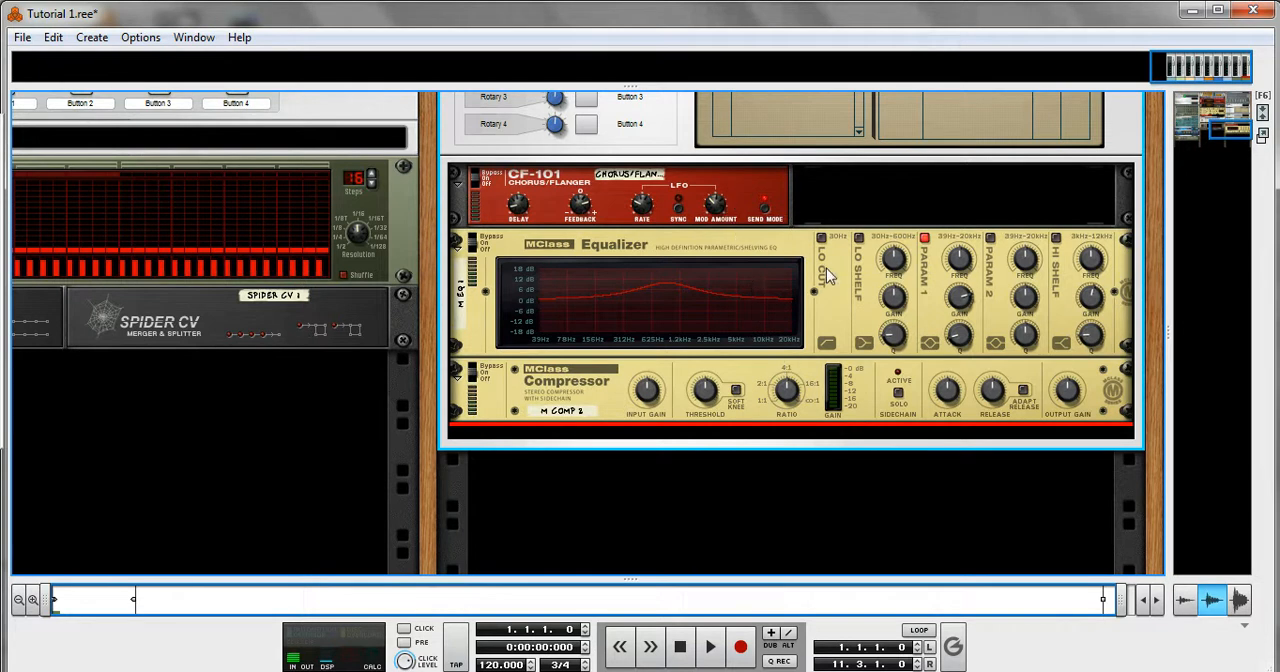
pyautogui.moveTo(833, 438)
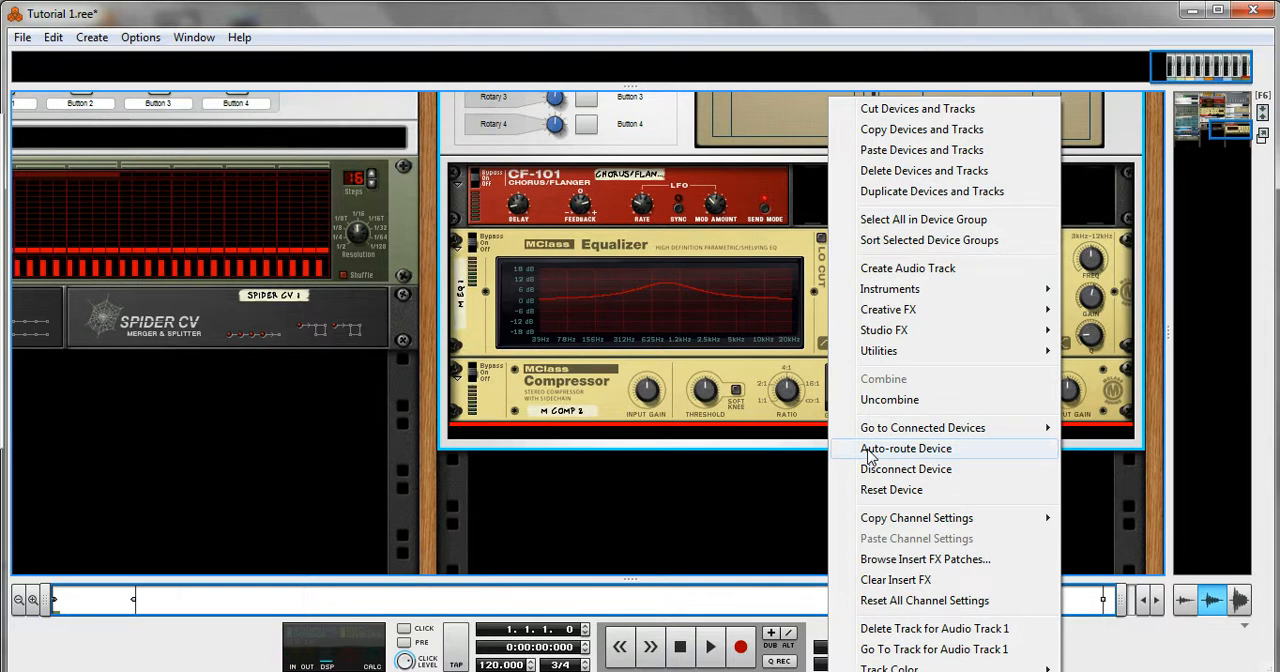
pyautogui.moveTo(924, 330)
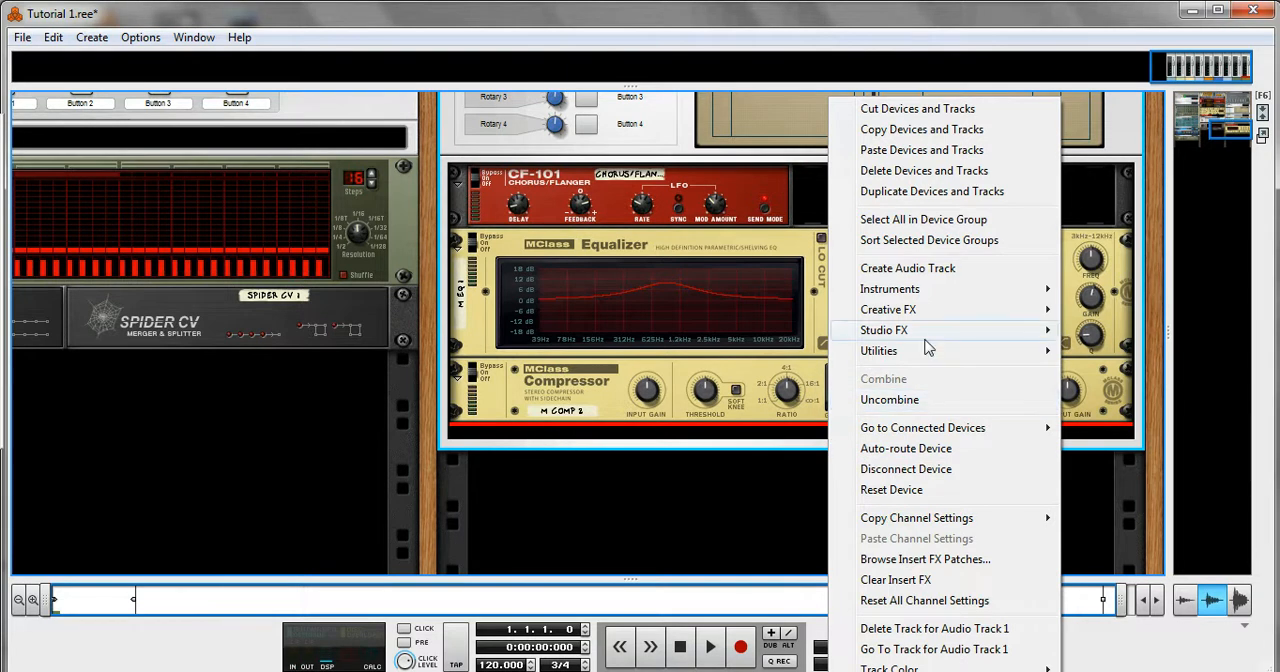
pyautogui.moveTo(884, 330)
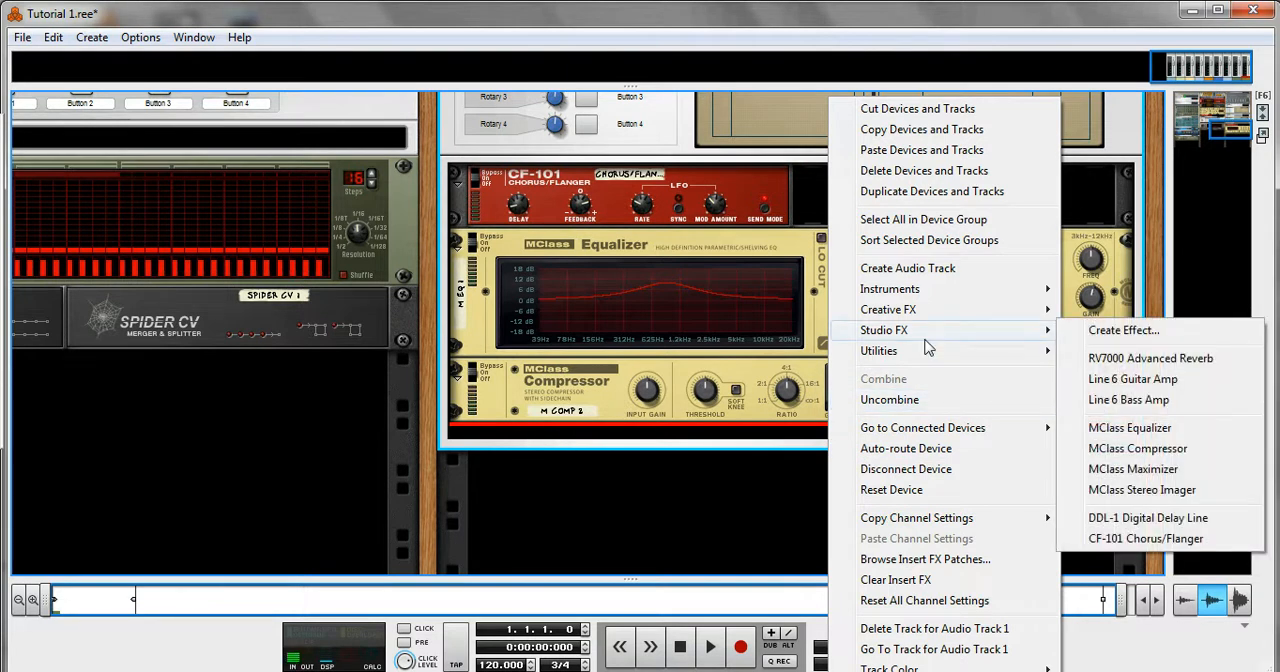
pyautogui.moveTo(889, 288)
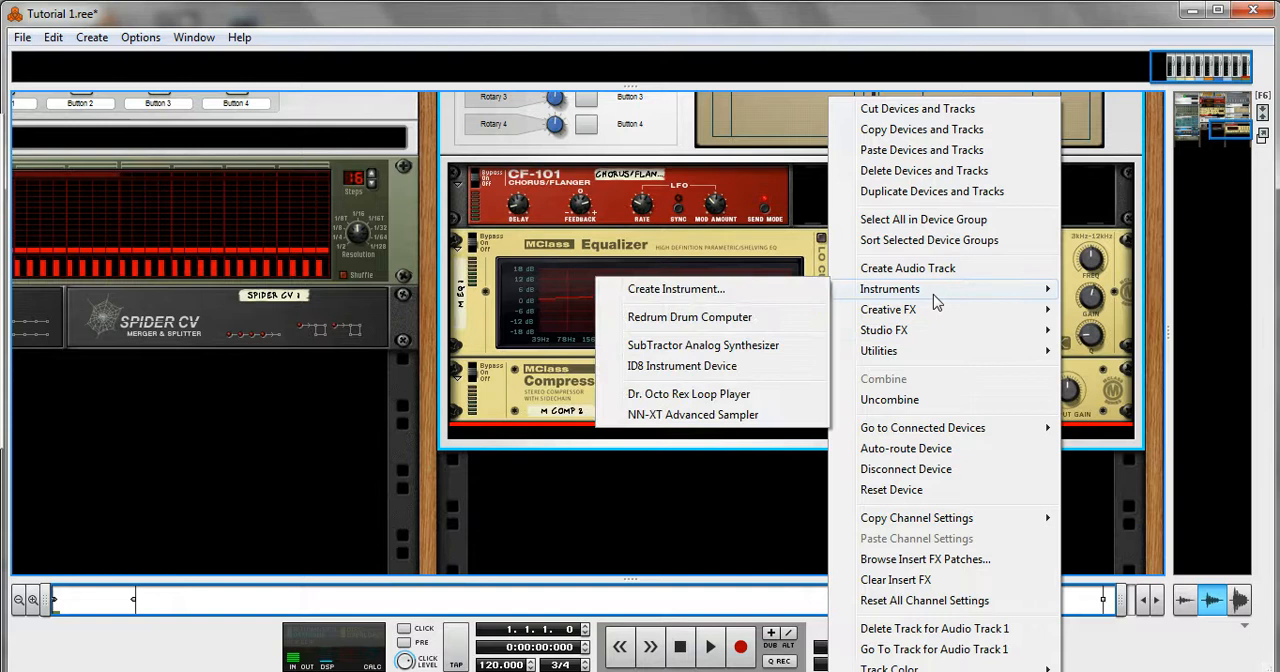
pyautogui.moveTo(725, 320)
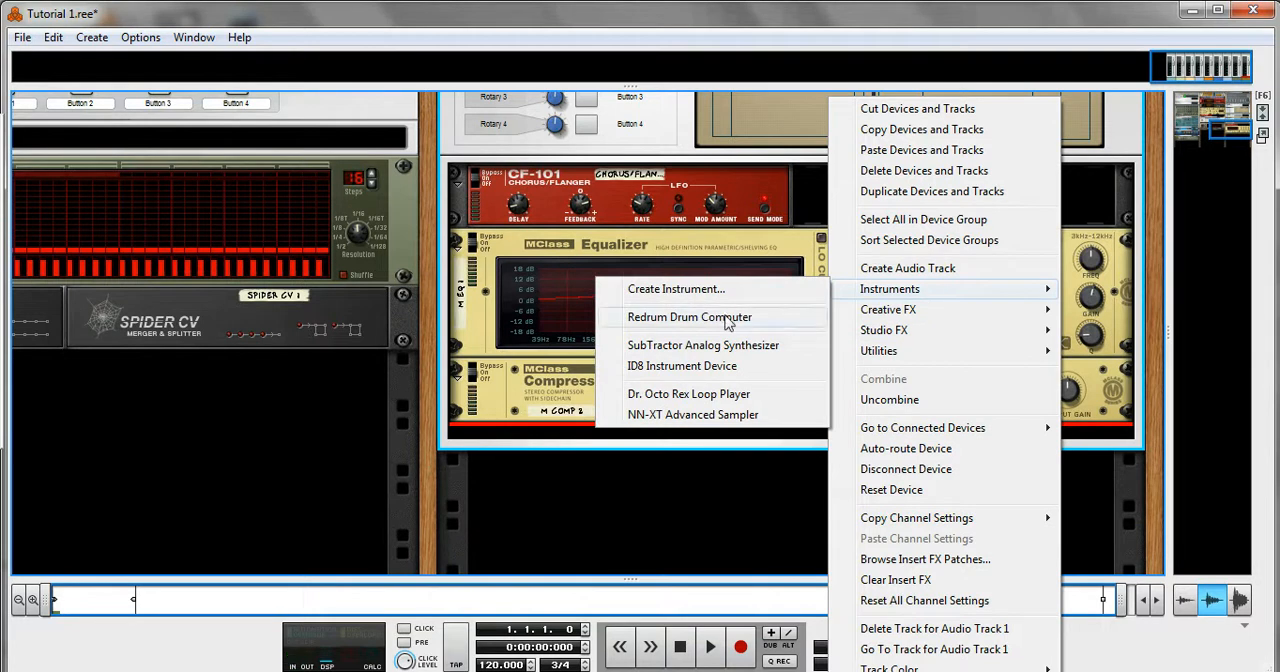
pyautogui.moveTo(928, 309)
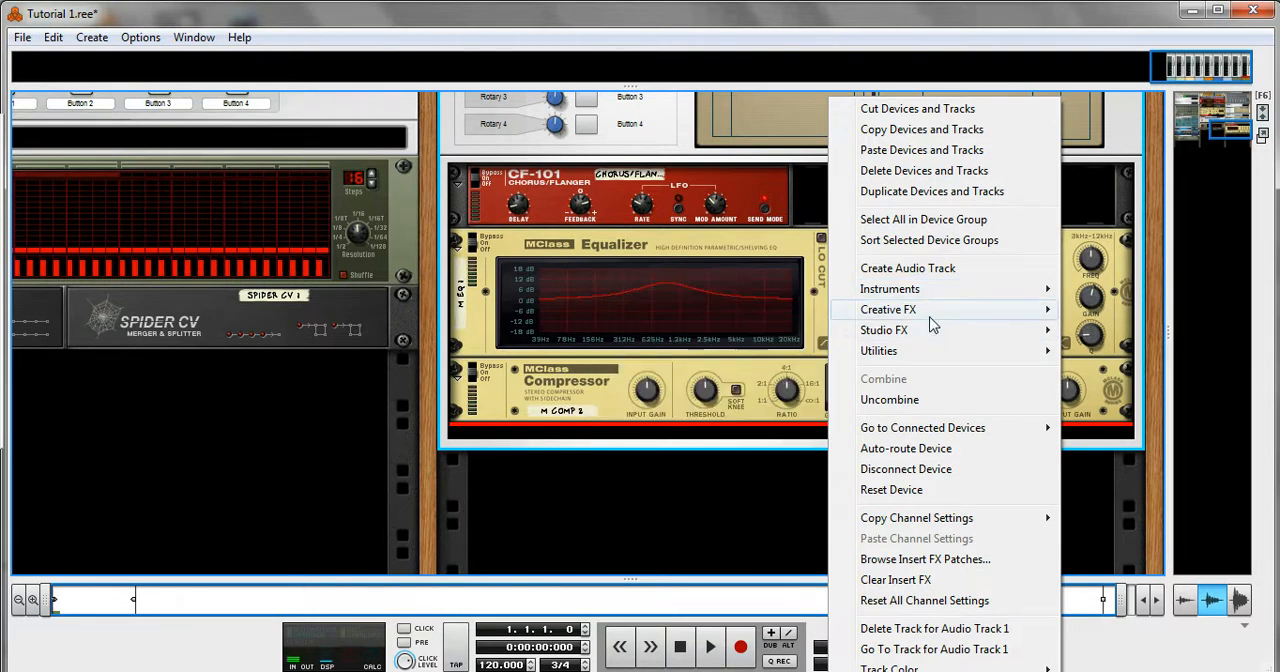
pyautogui.moveTo(888, 309)
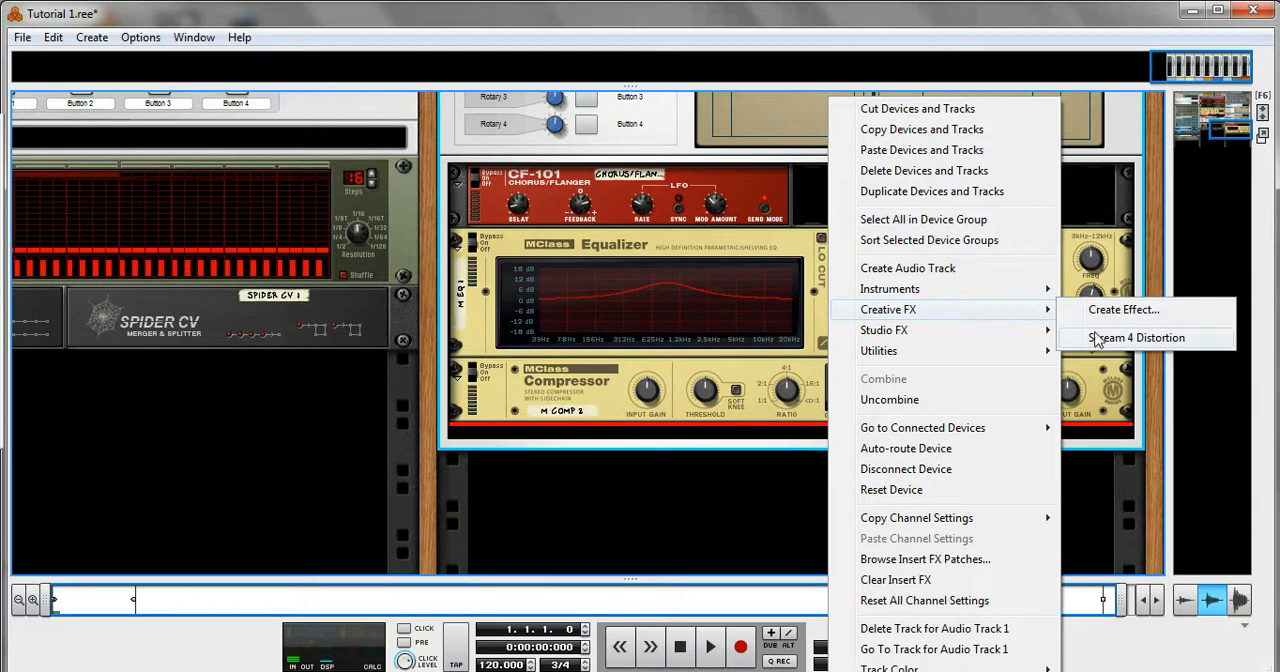
# Step: Add two Scream 4 Distortion units from Creative FX below the compressor
pyautogui.click(1135, 337)
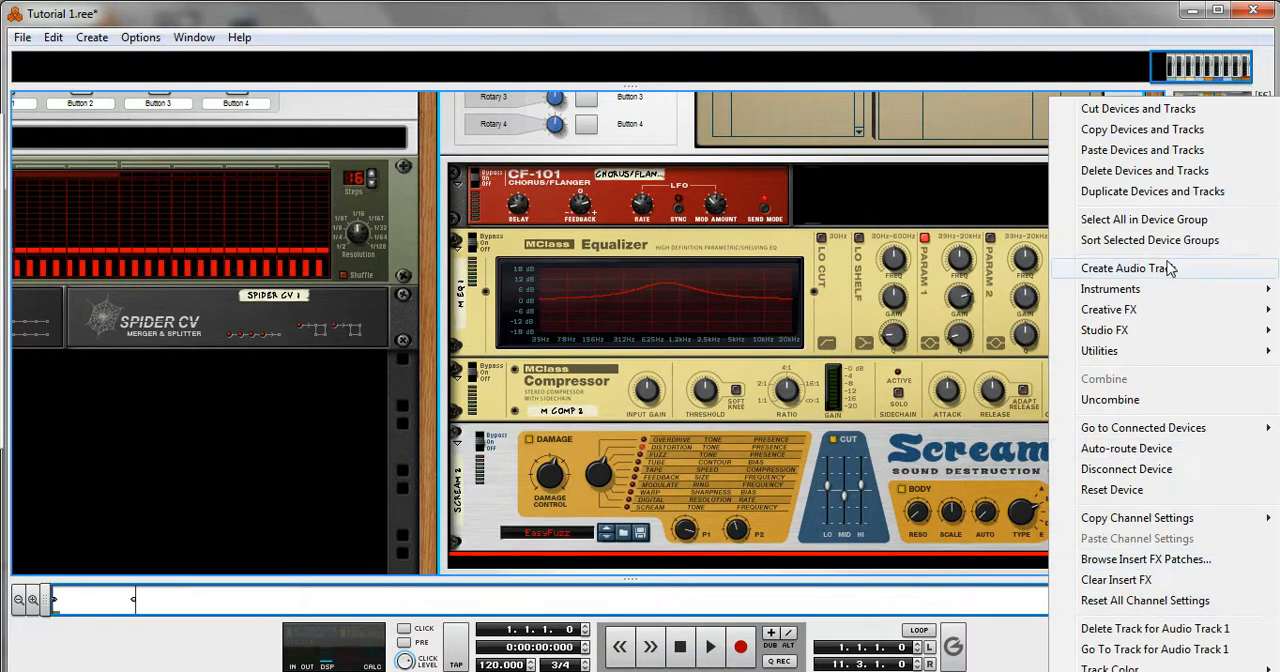
pyautogui.moveTo(1108, 309)
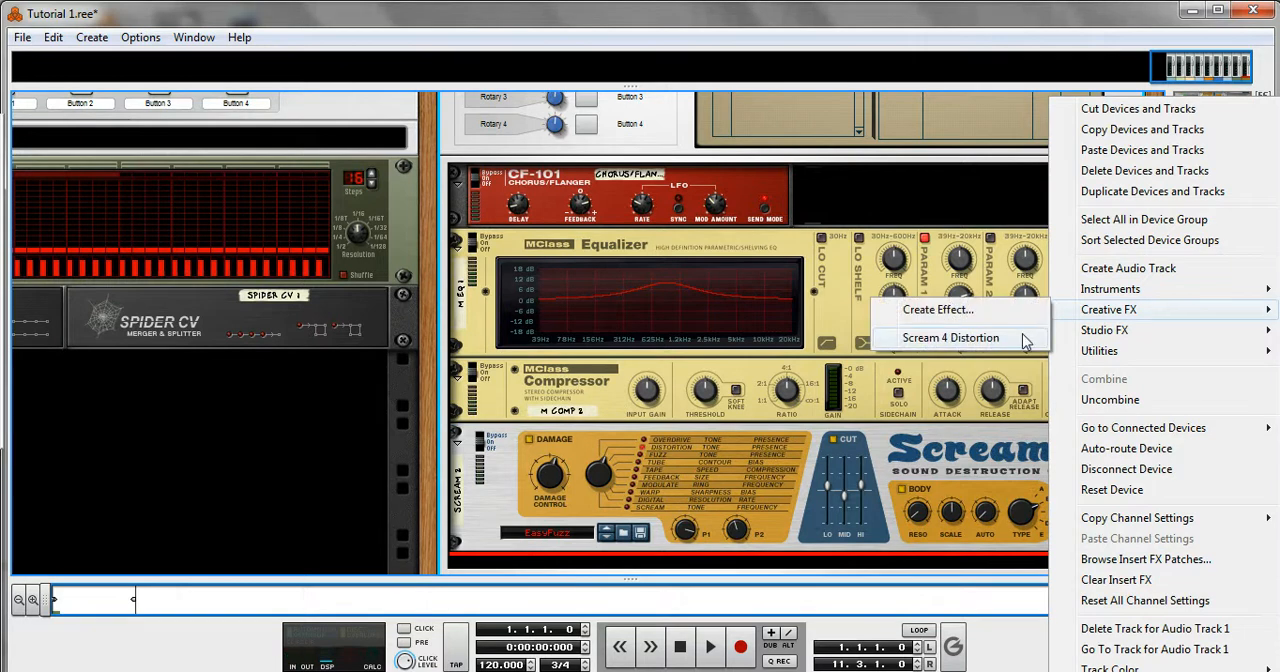
pyautogui.click(950, 337)
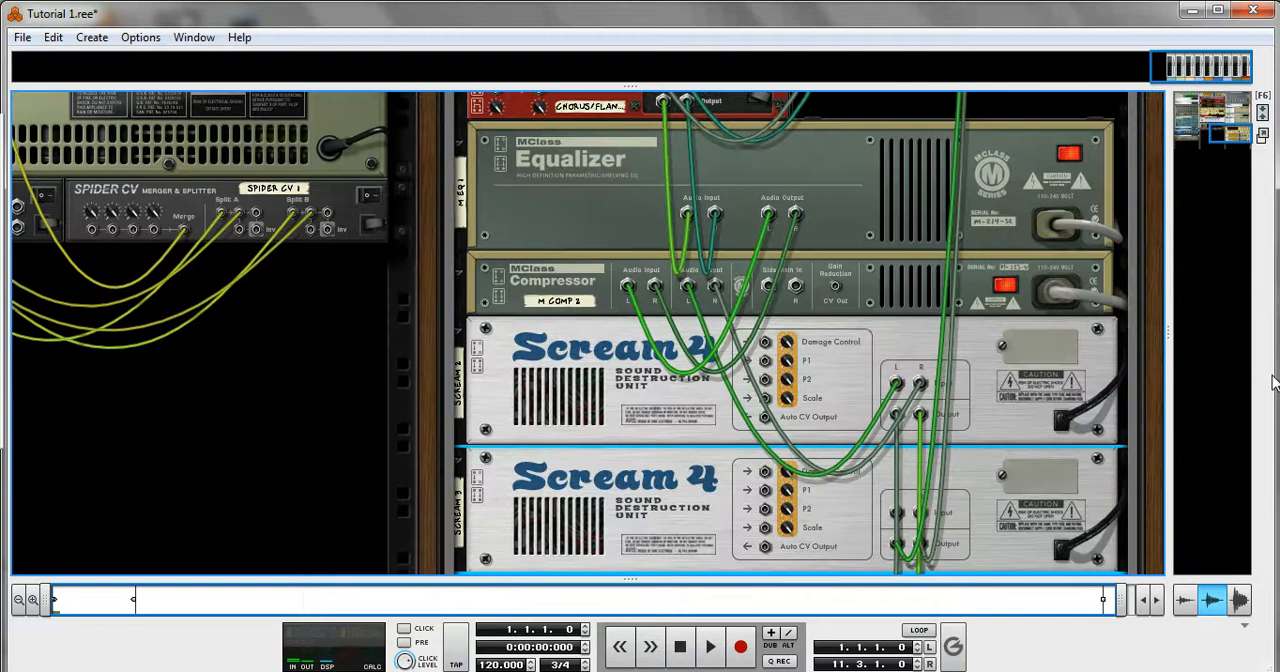
pyautogui.moveTo(1255, 165)
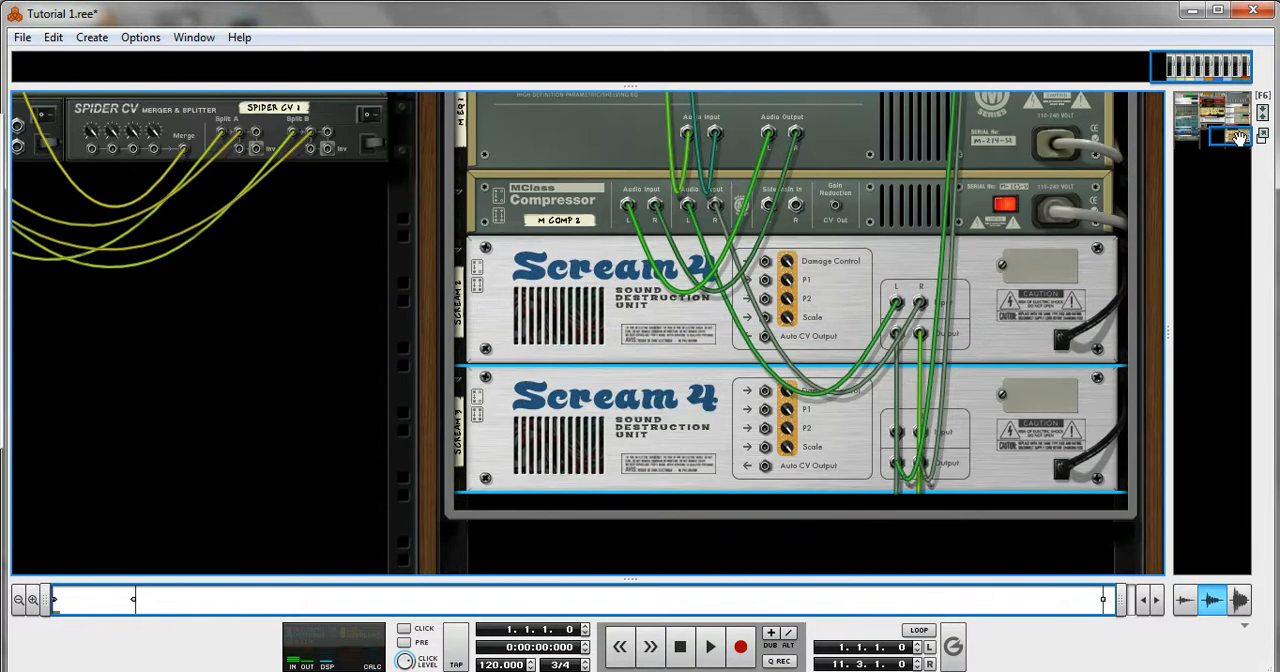
pyautogui.rightClick(715, 430)
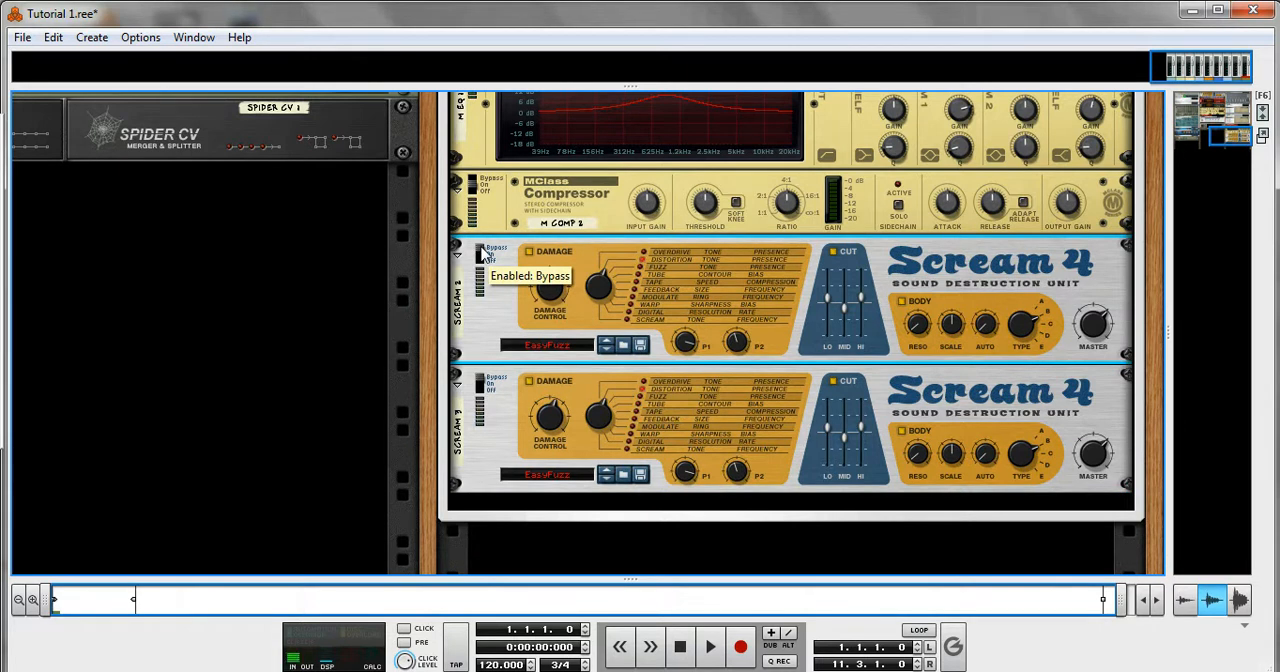
pyautogui.moveTo(573, 503)
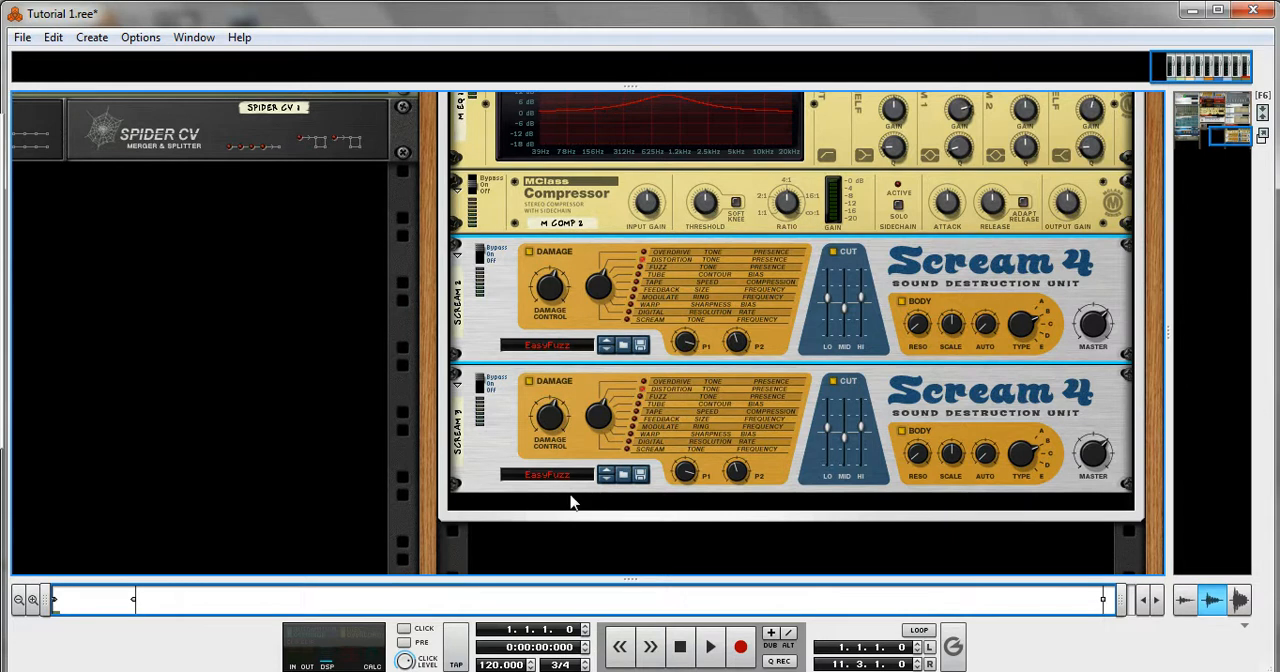
pyautogui.moveTo(1238, 154)
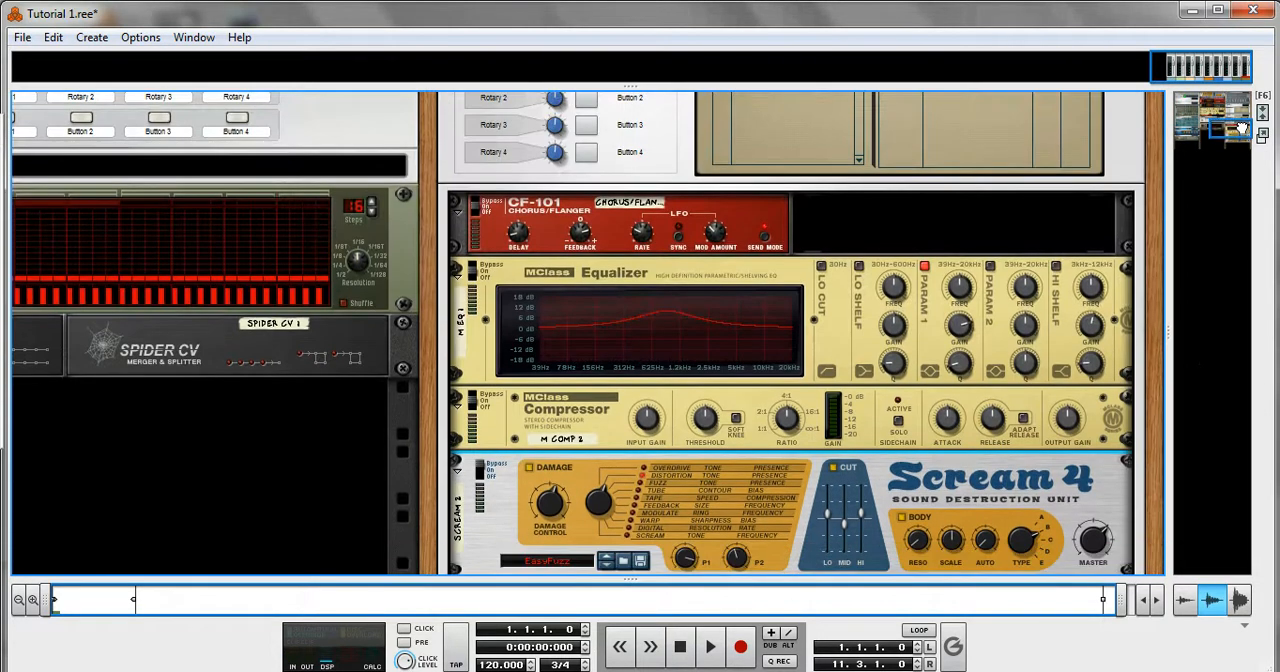
pyautogui.scroll(-3)
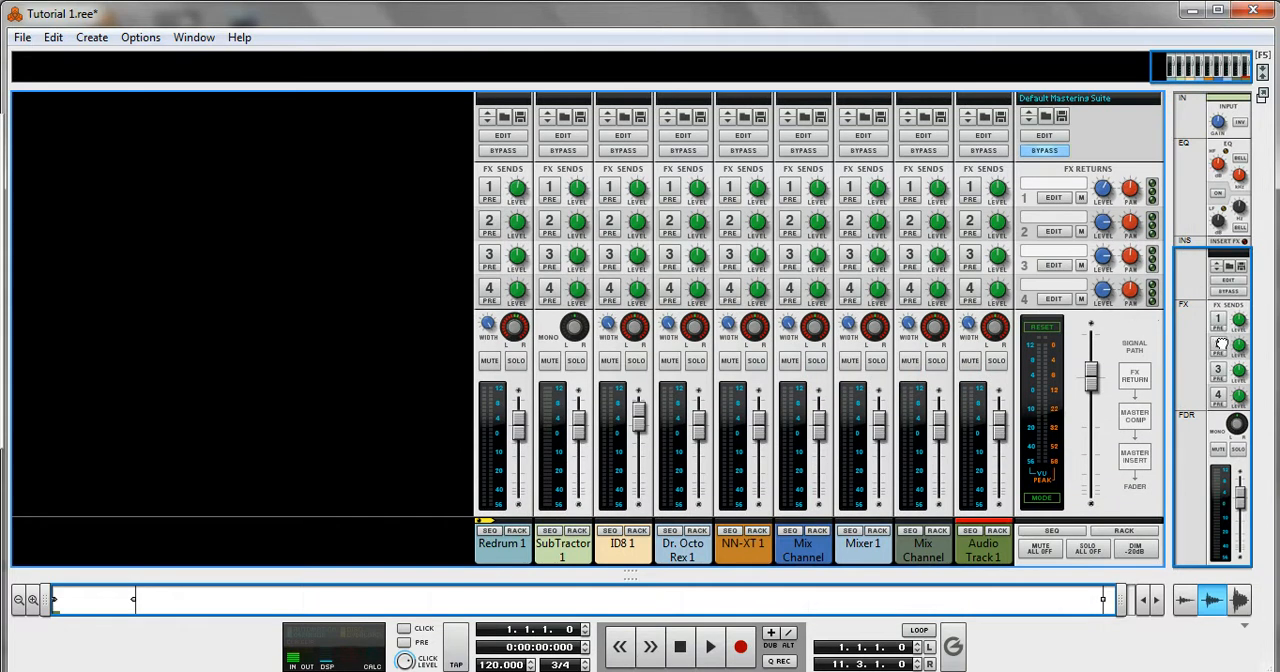
# Step: Set Audio Track 1's fader level, sweep its pan left and right, and widen then narrow its width
pyautogui.moveTo(878, 420); pyautogui.dragTo(878, 440)
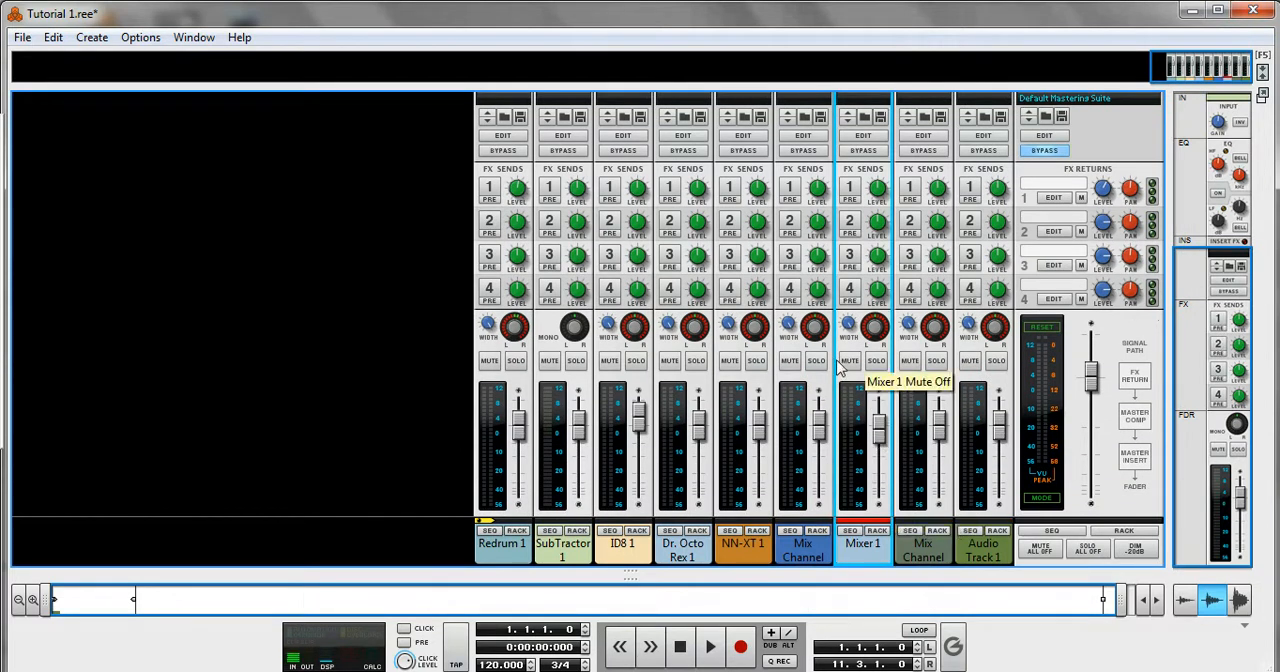
pyautogui.moveTo(995, 568)
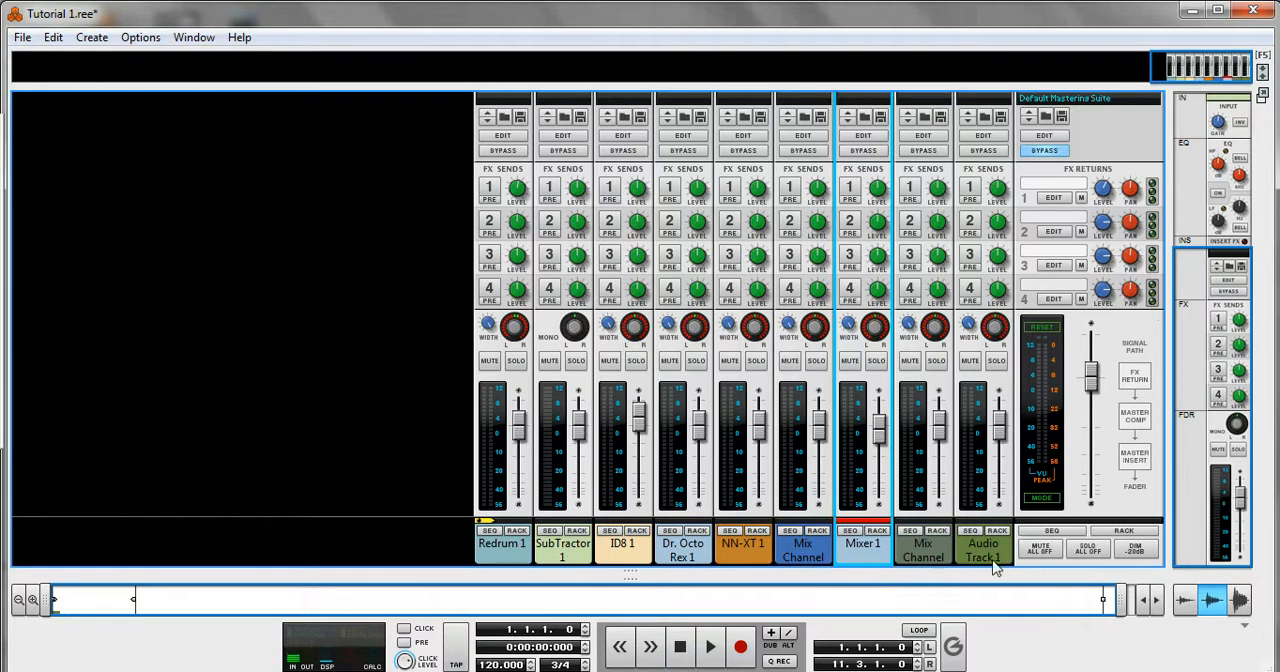
pyautogui.moveTo(1003, 440)
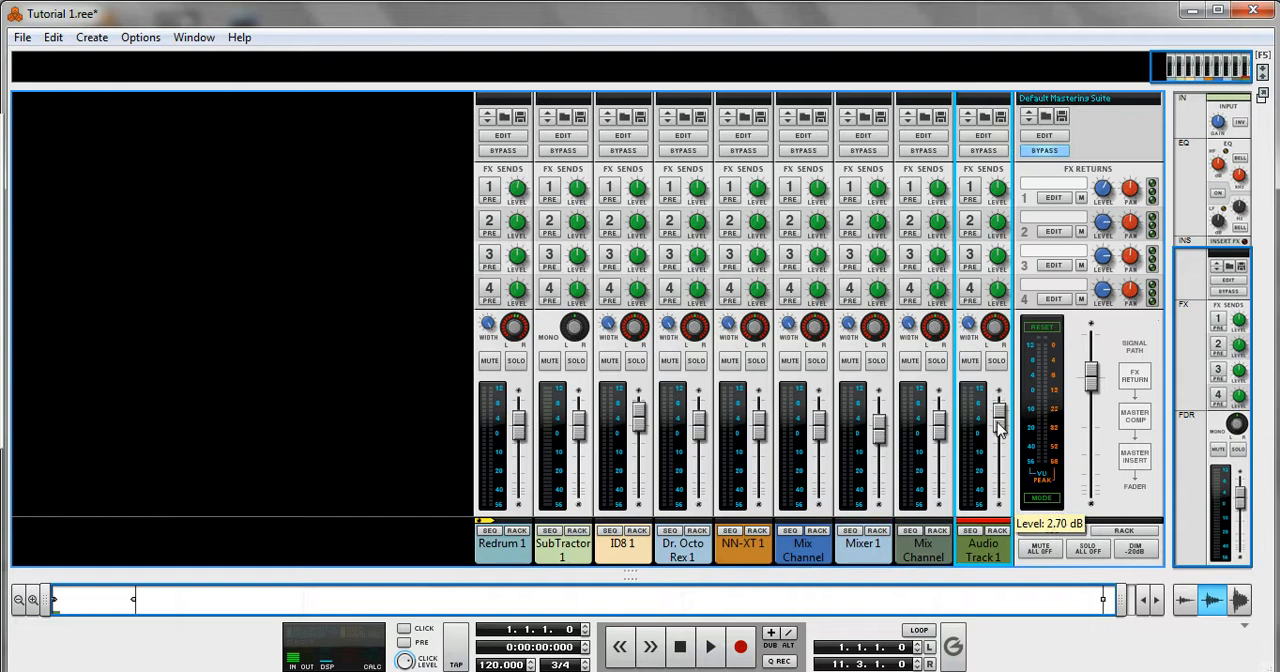
pyautogui.moveTo(997, 430); pyautogui.dragTo(997, 442)
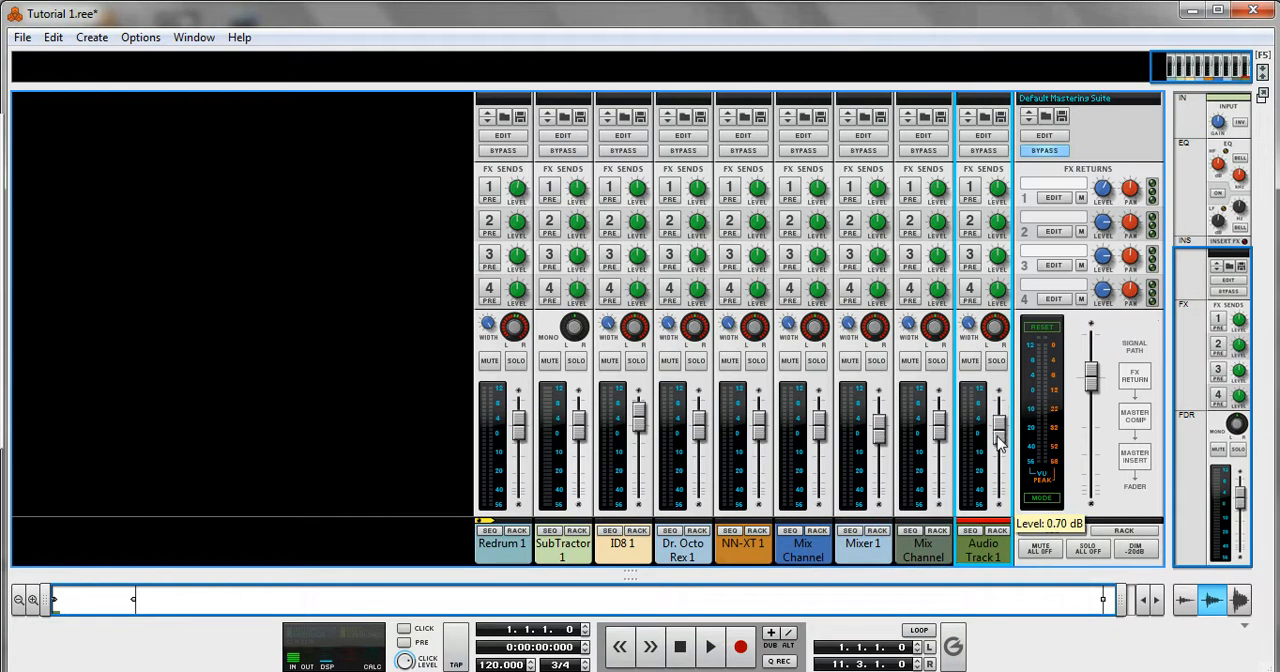
pyautogui.moveTo(998, 420); pyautogui.dragTo(998, 445)
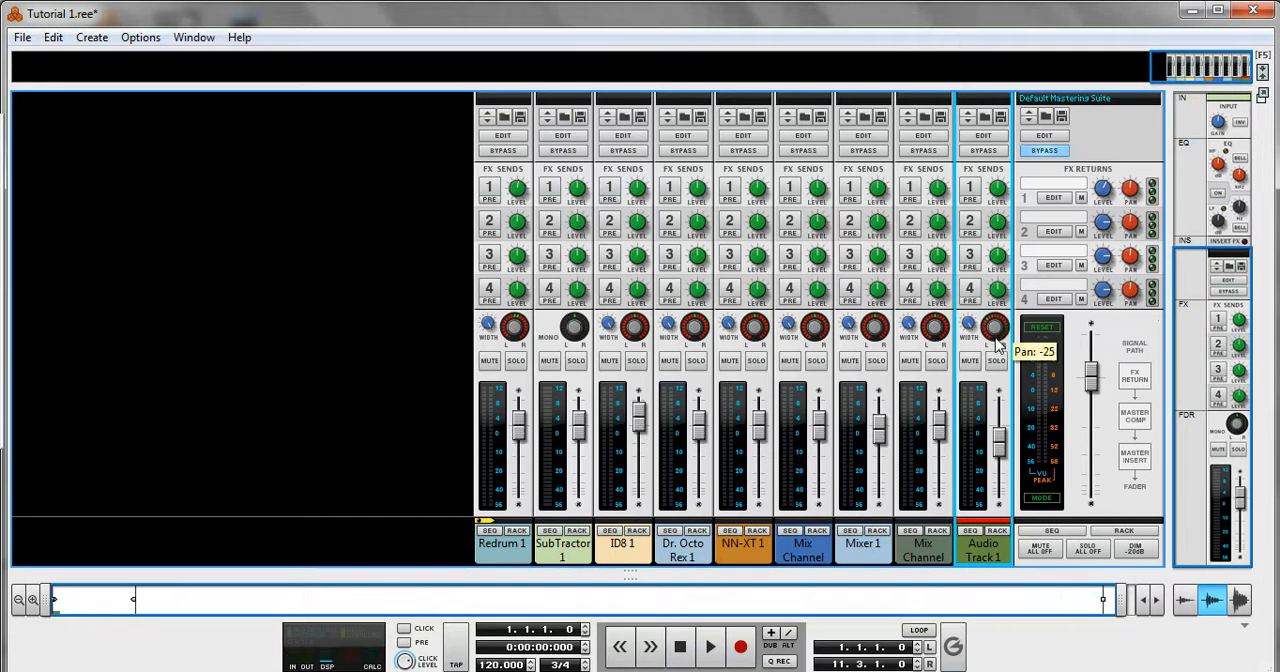
pyautogui.moveTo(995, 330); pyautogui.dragTo(1000, 325)
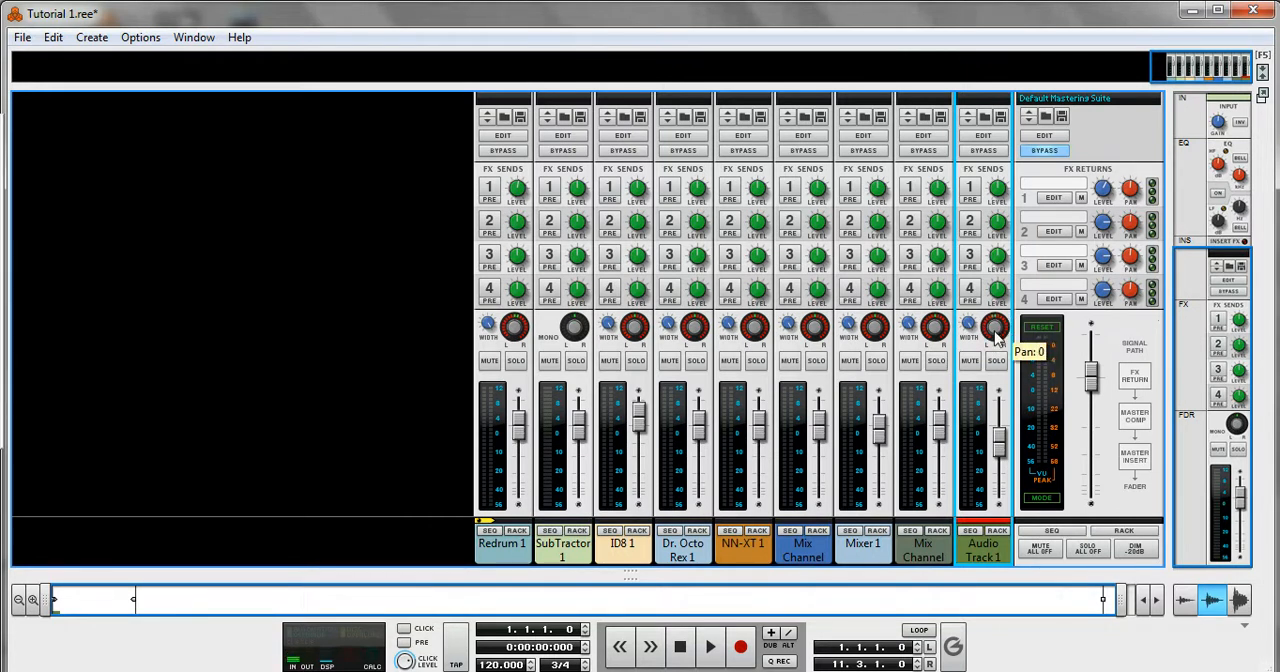
pyautogui.moveTo(994, 328); pyautogui.dragTo(994, 320)
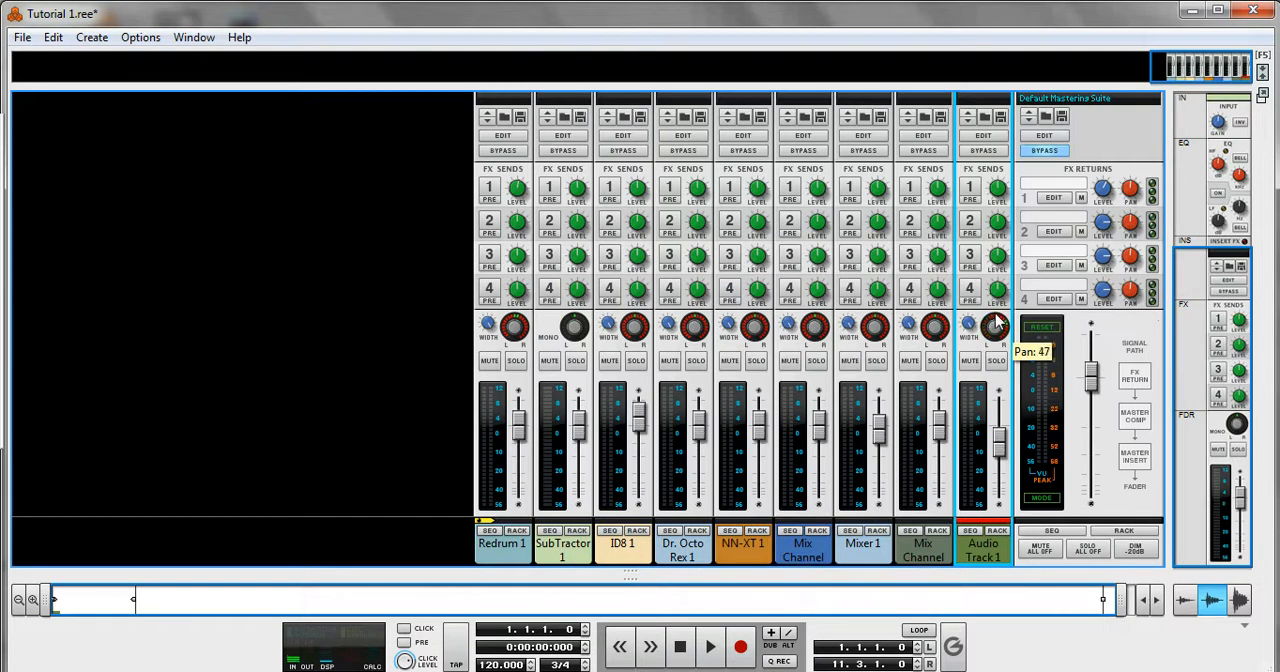
pyautogui.moveTo(995, 330); pyautogui.dragTo(995, 345)
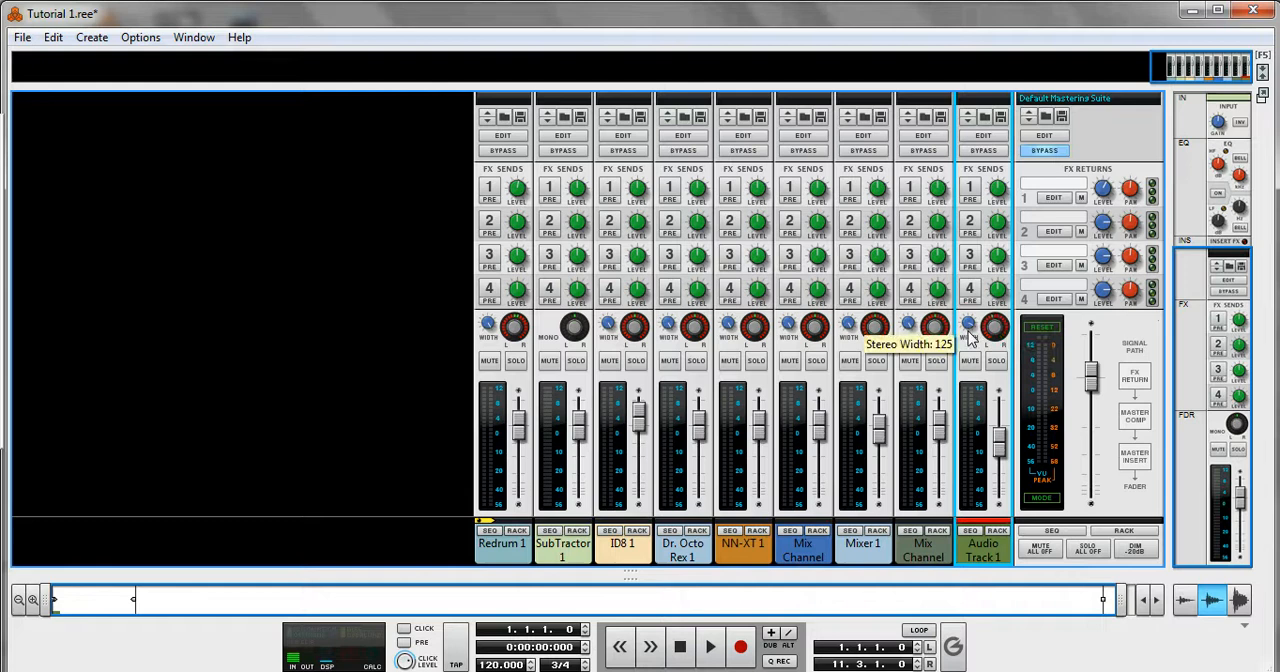
pyautogui.moveTo(995, 325); pyautogui.dragTo(995, 375)
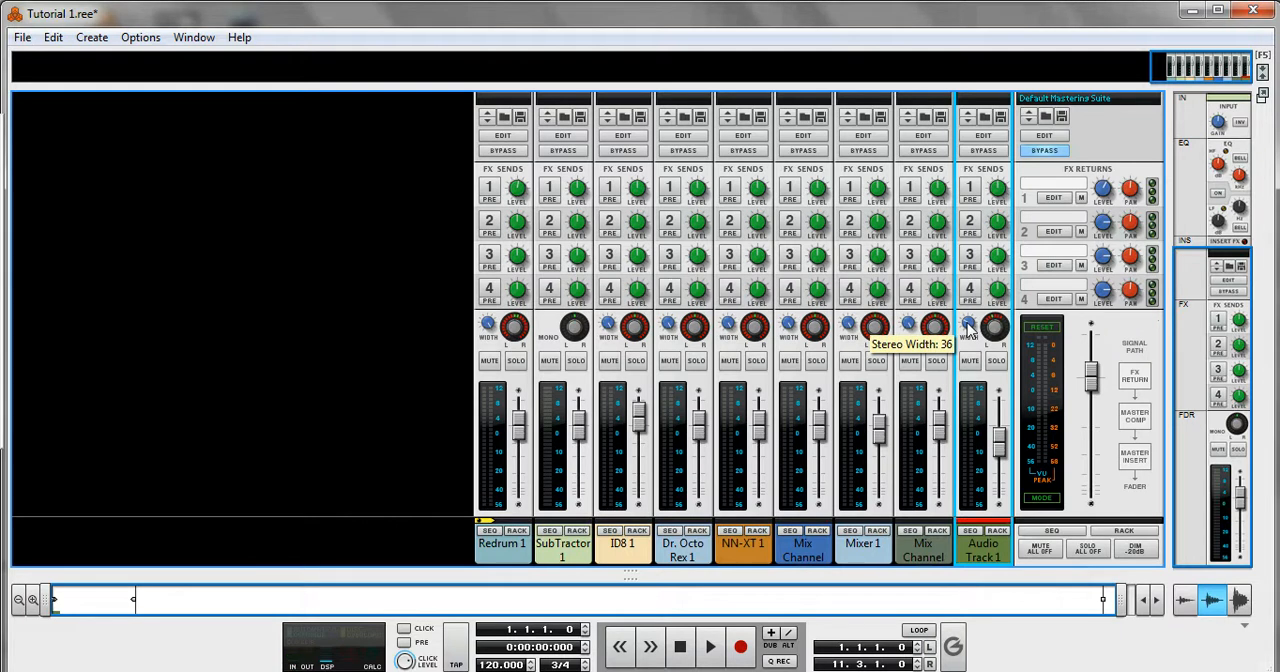
pyautogui.moveTo(997, 323)
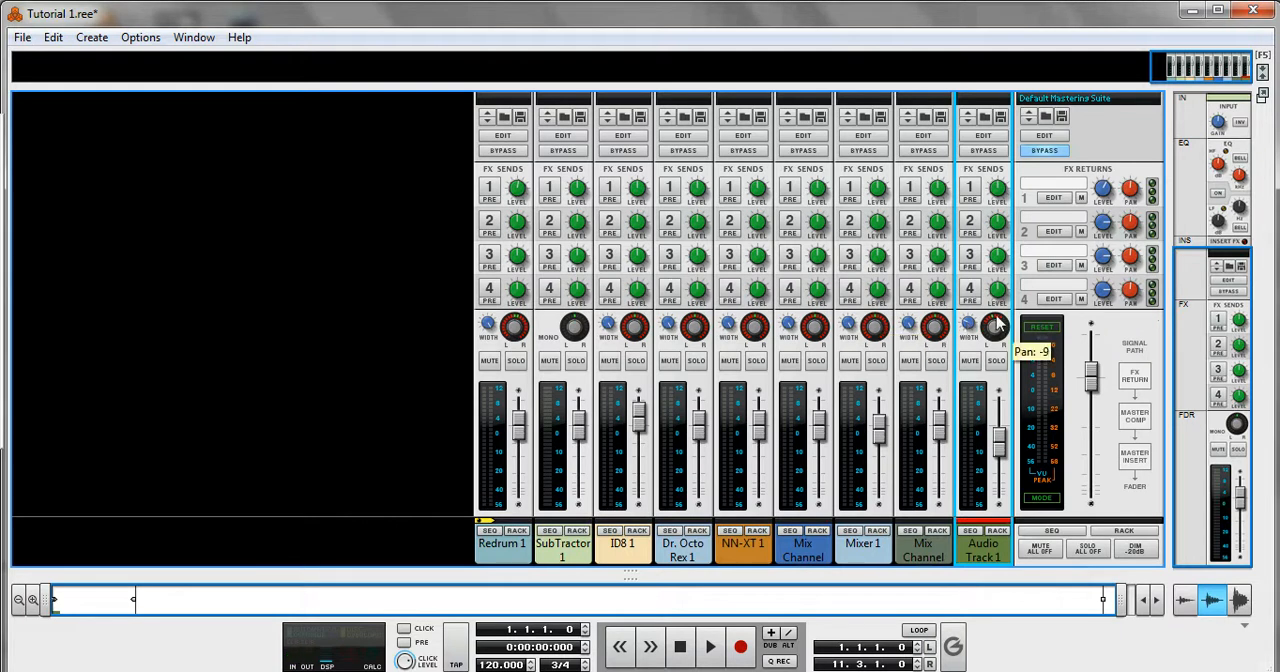
pyautogui.moveTo(1180, 278)
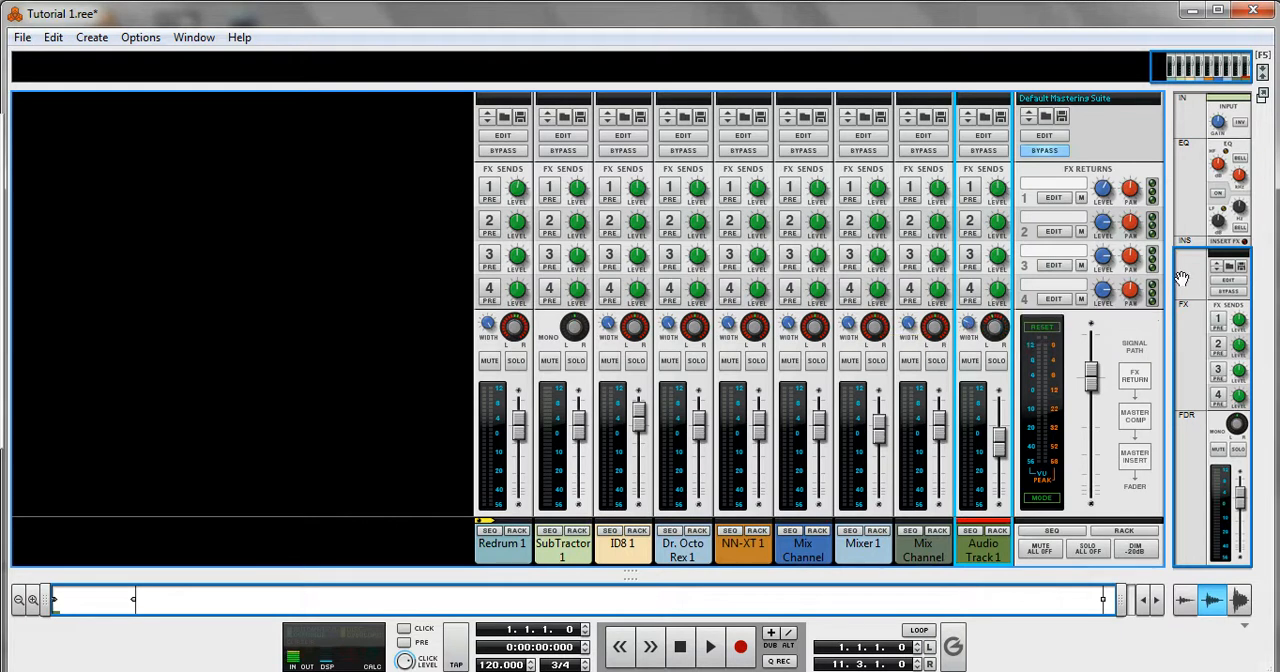
pyautogui.moveTo(1073, 277)
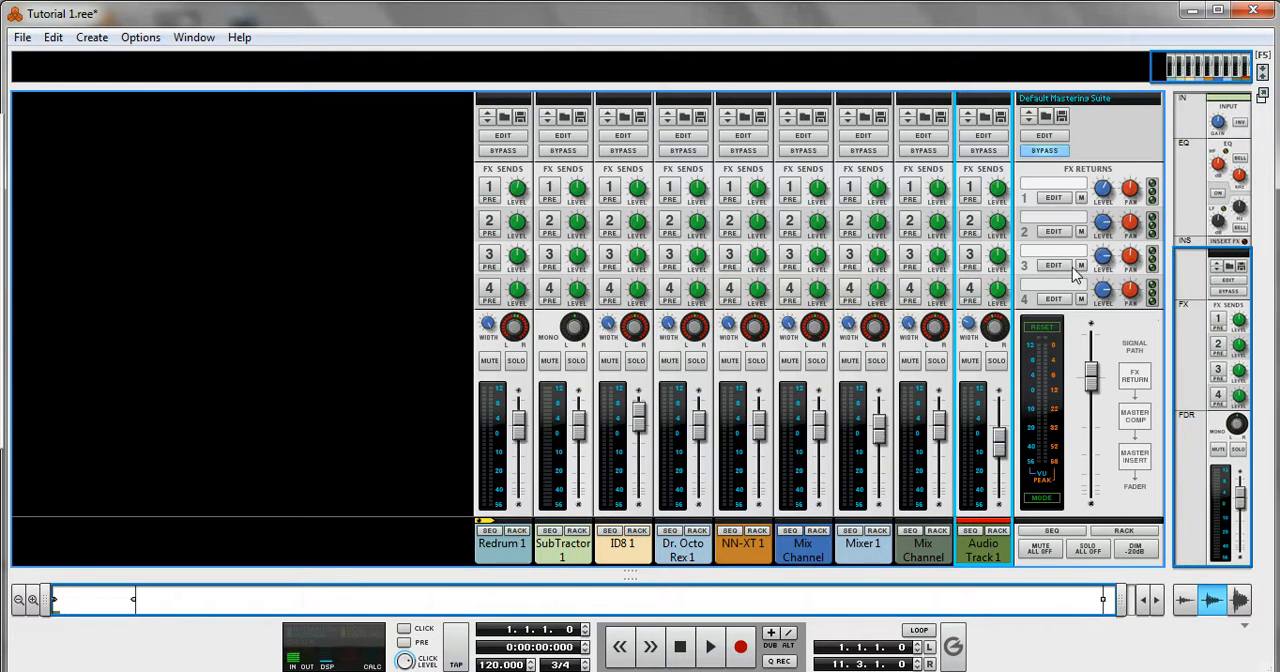
pyautogui.moveTo(1083, 191)
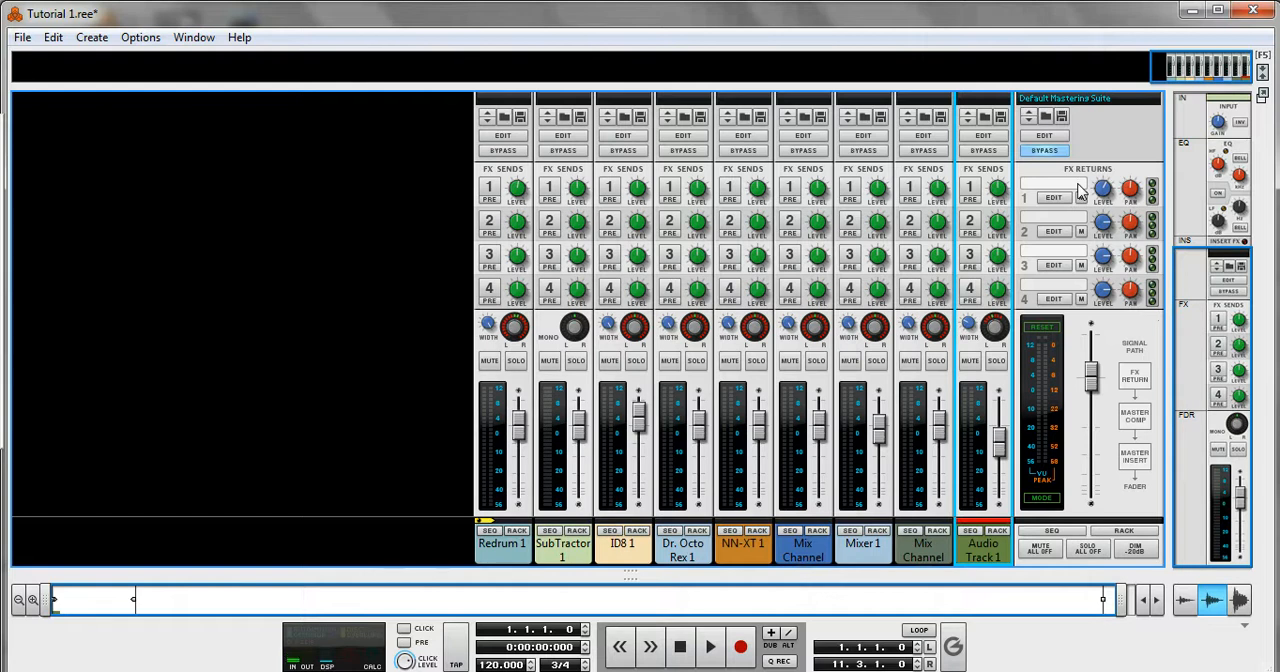
pyautogui.moveTo(960, 553)
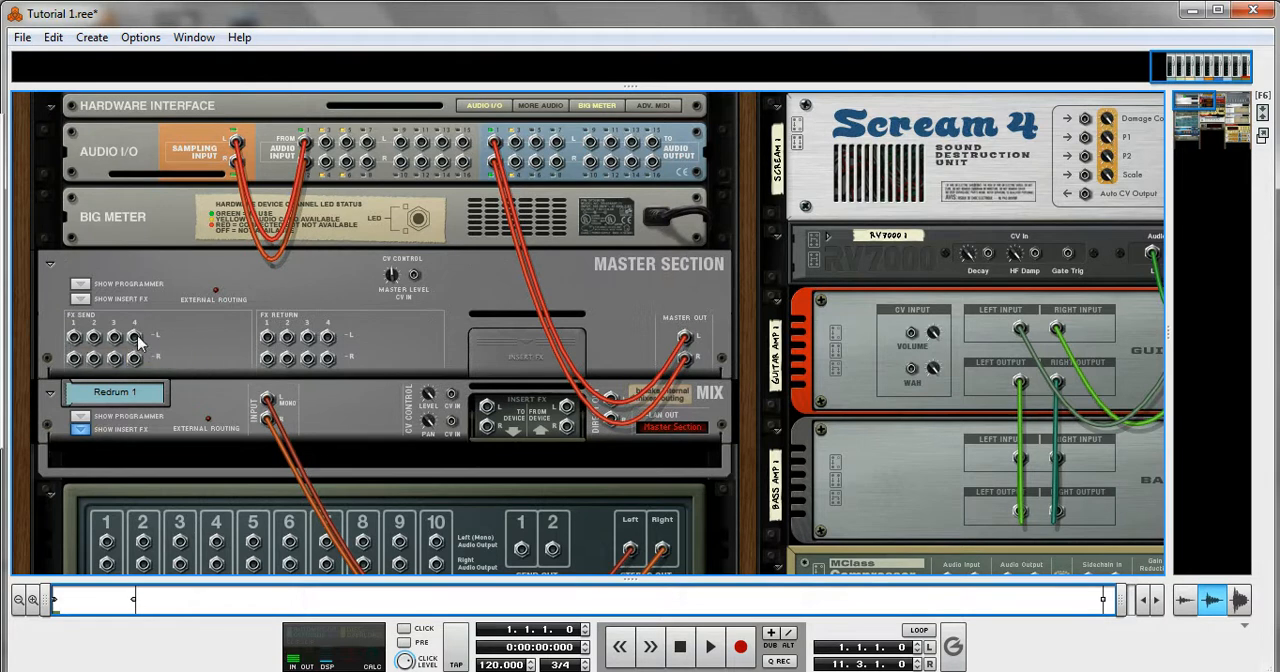
pyautogui.moveTo(330, 345)
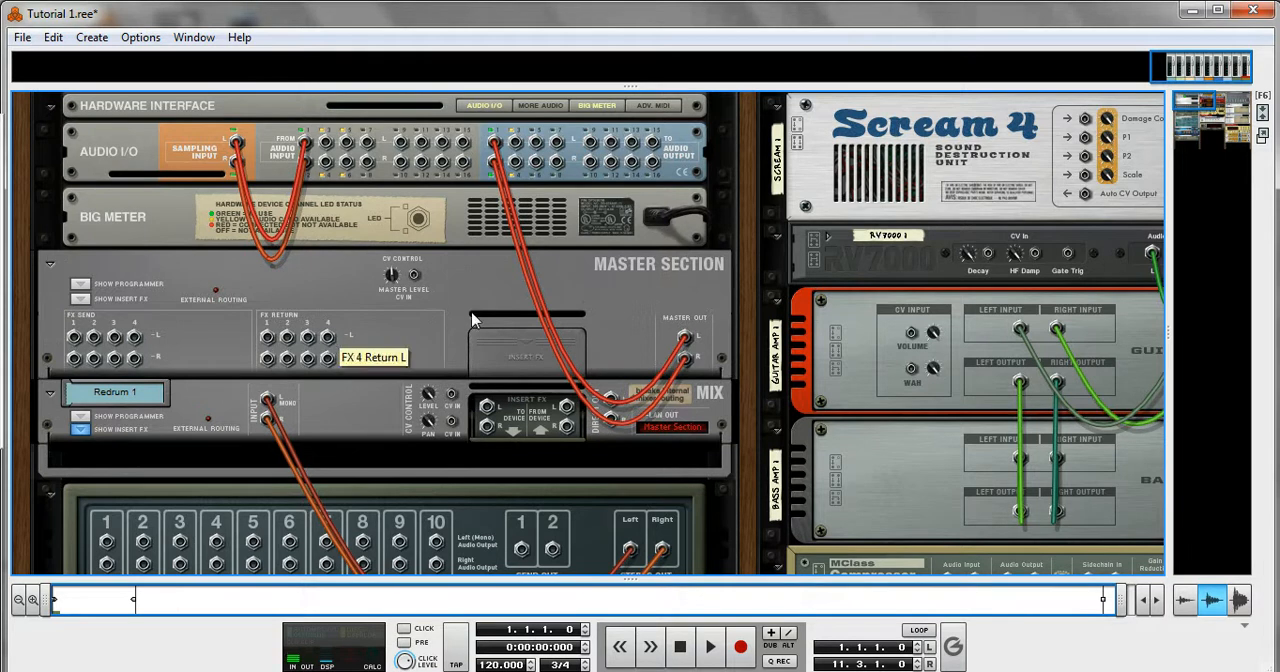
pyautogui.moveTo(625, 280)
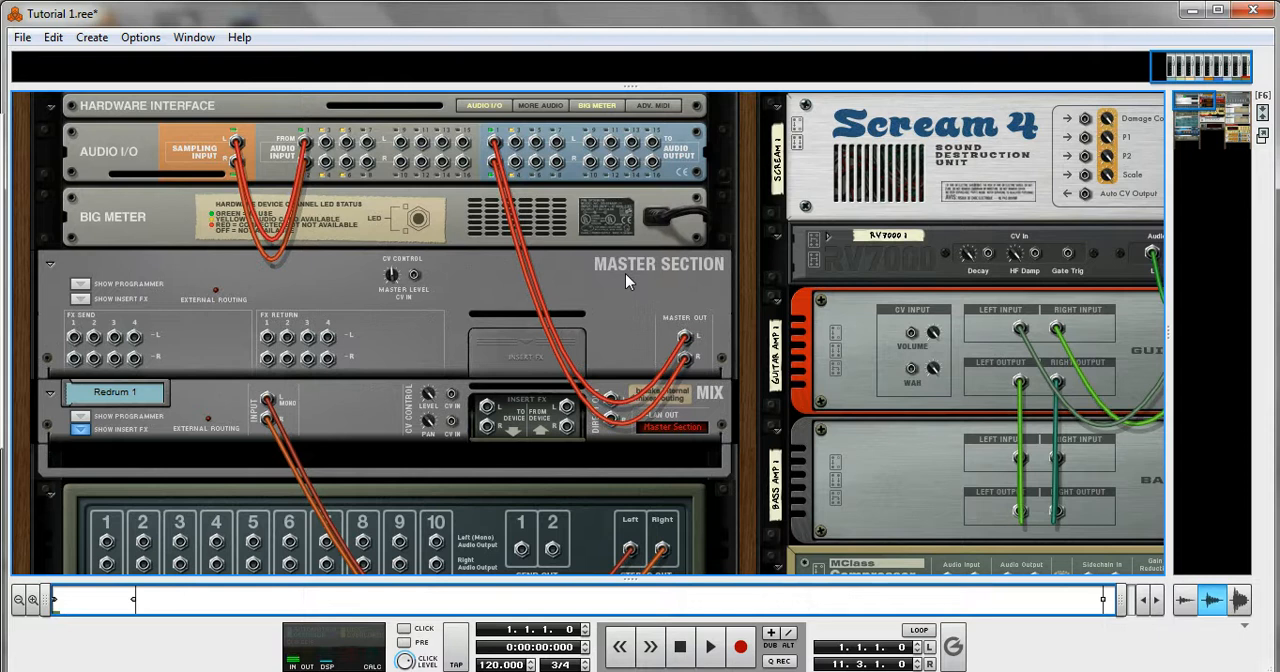
pyautogui.moveTo(1118, 240)
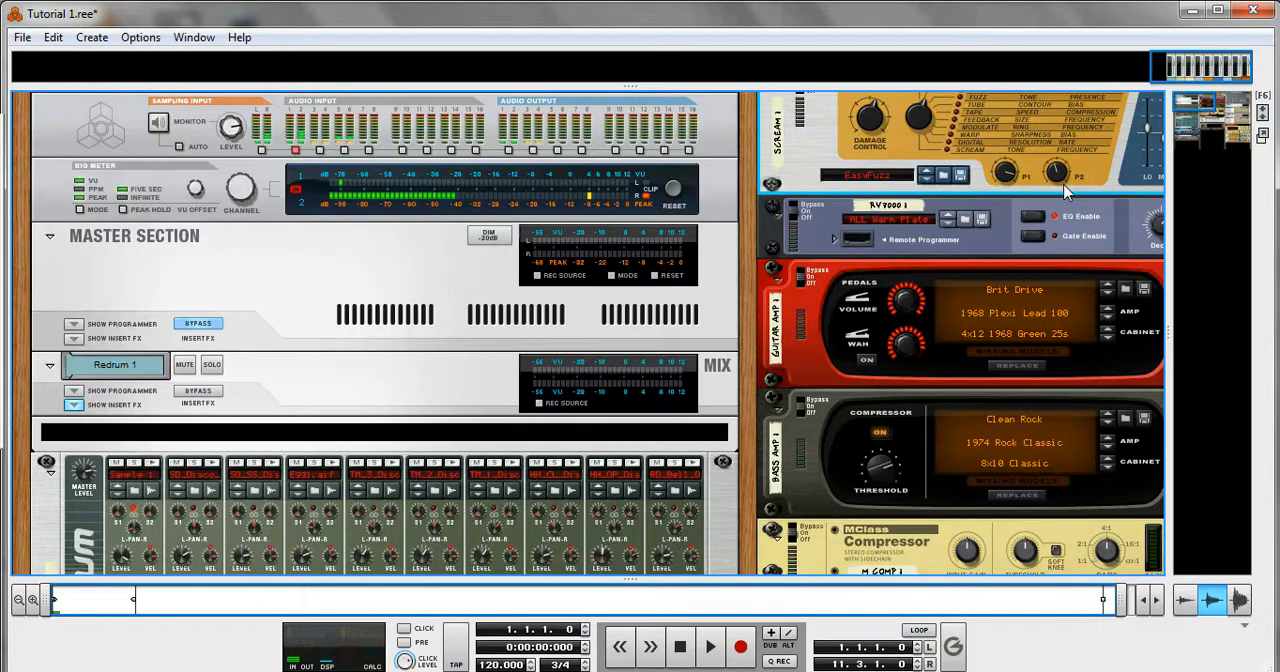
# Step: Flip the rack to its back view to reach the cable jacks
pyautogui.press('Tab')
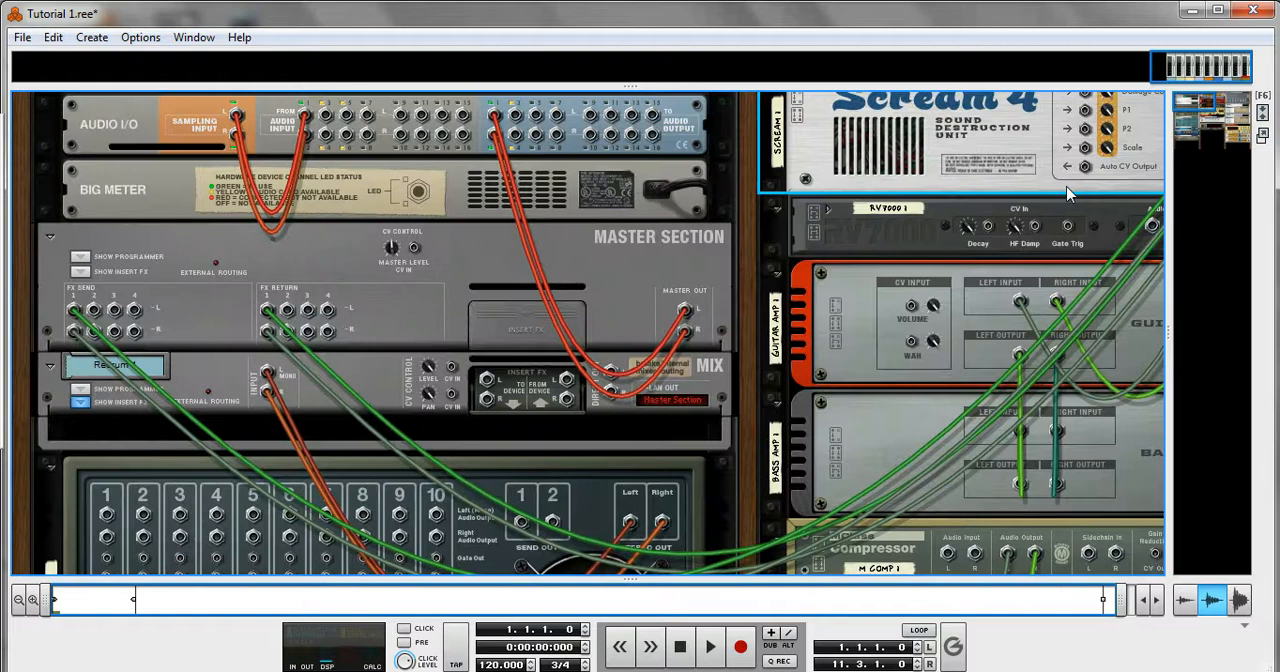
pyautogui.moveTo(78, 315)
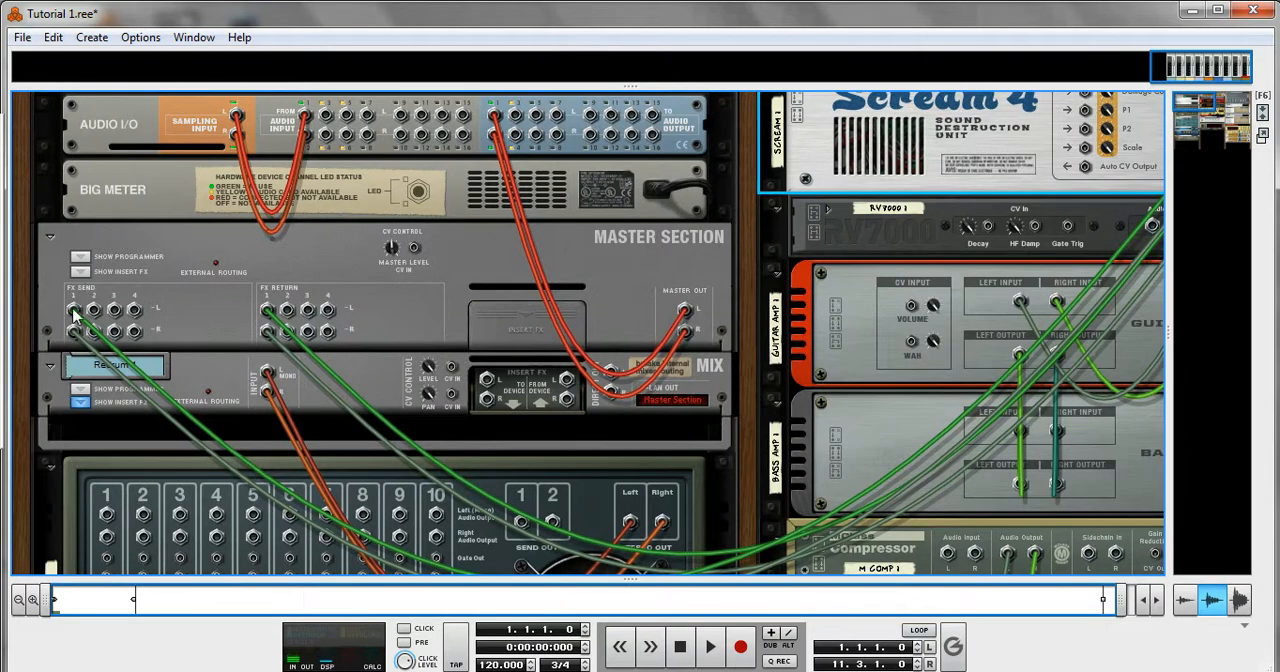
pyautogui.moveTo(275, 318)
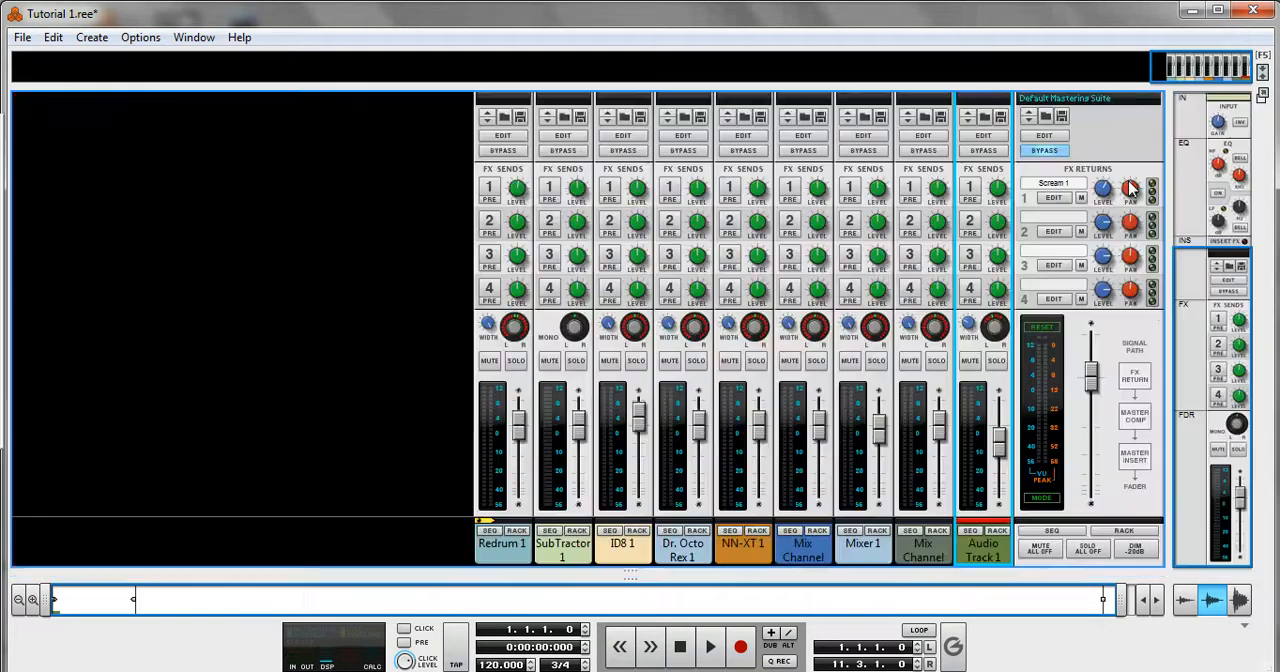
pyautogui.moveTo(1070, 188)
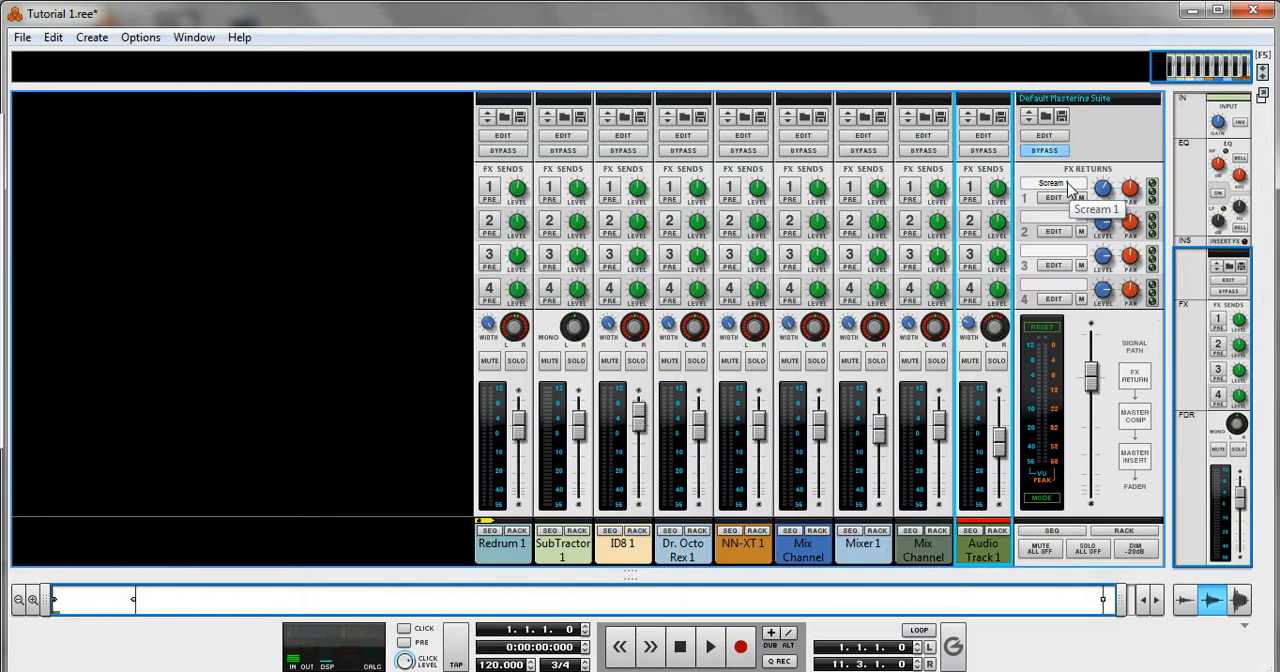
pyautogui.moveTo(545, 420)
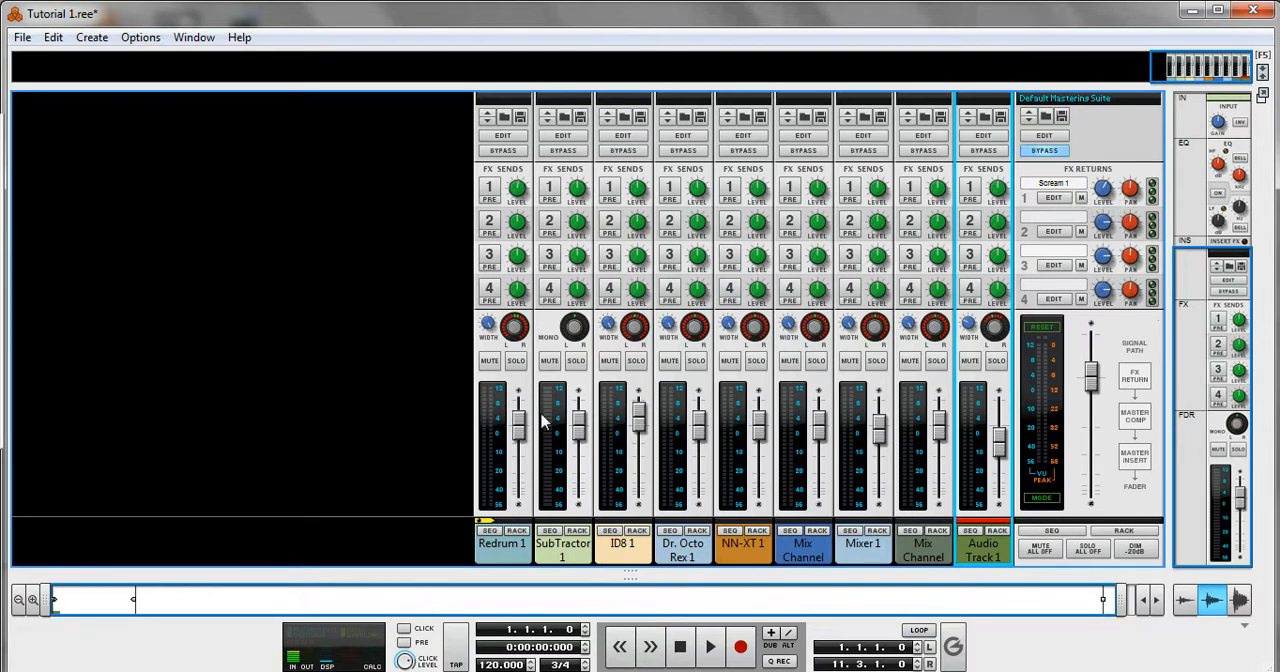
pyautogui.moveTo(712, 327)
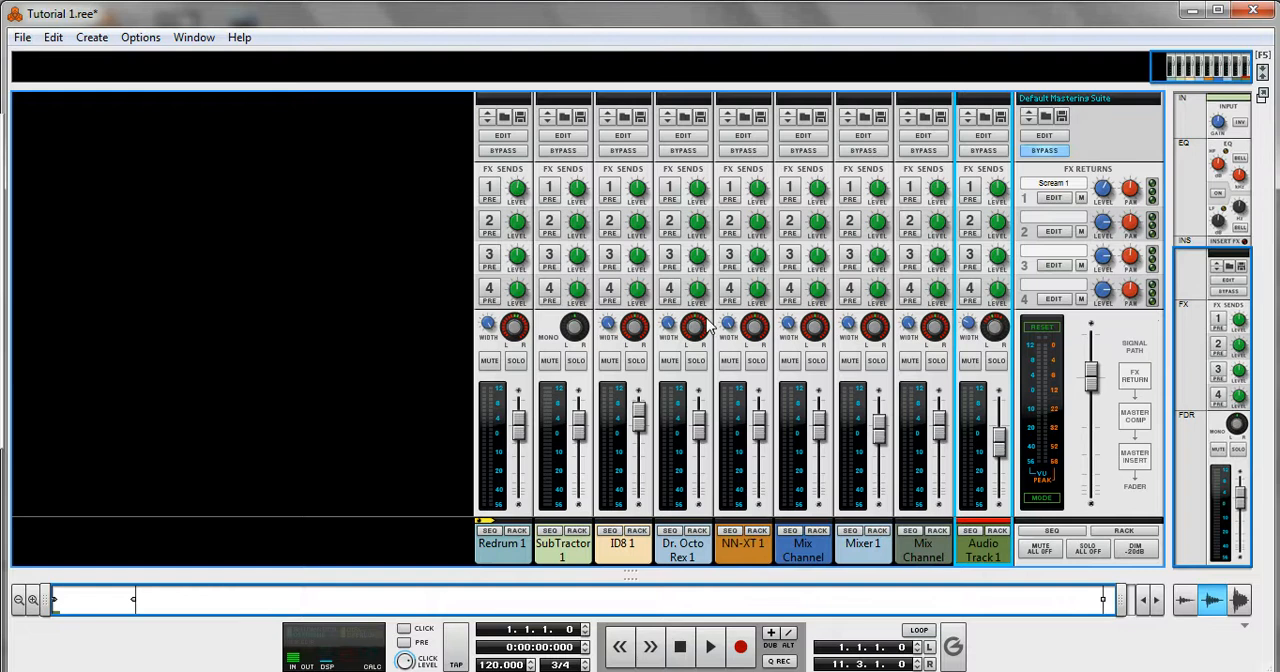
pyautogui.moveTo(790, 320)
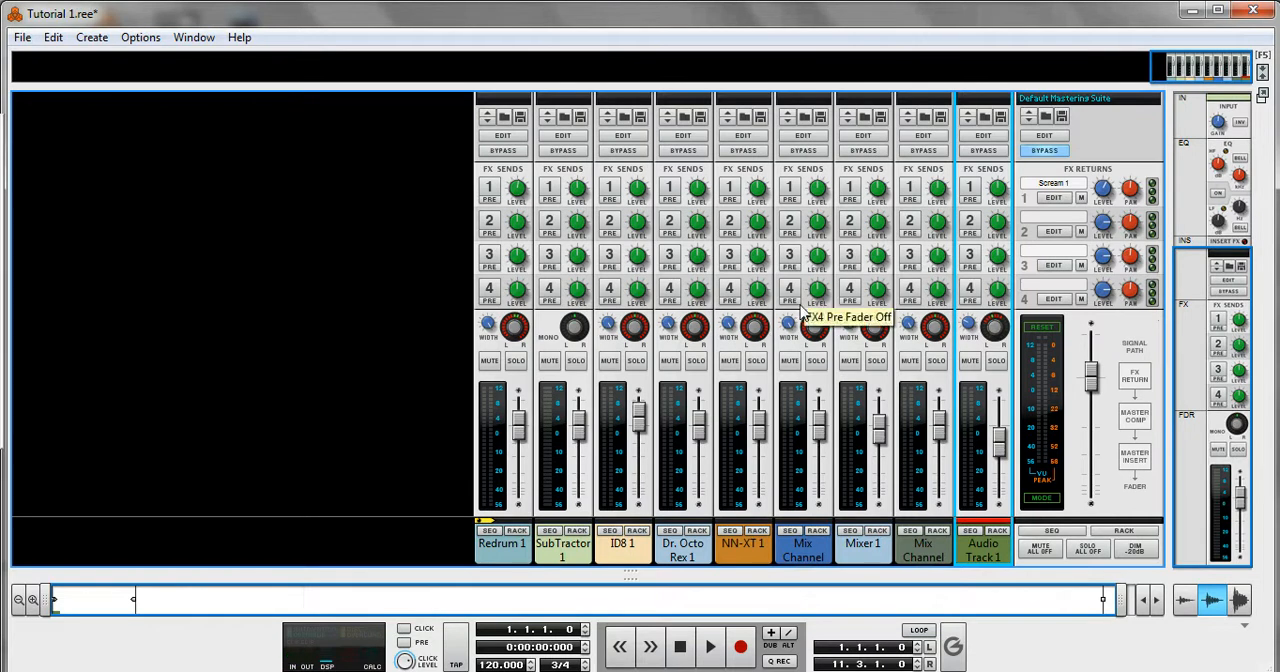
pyautogui.moveTo(650, 248)
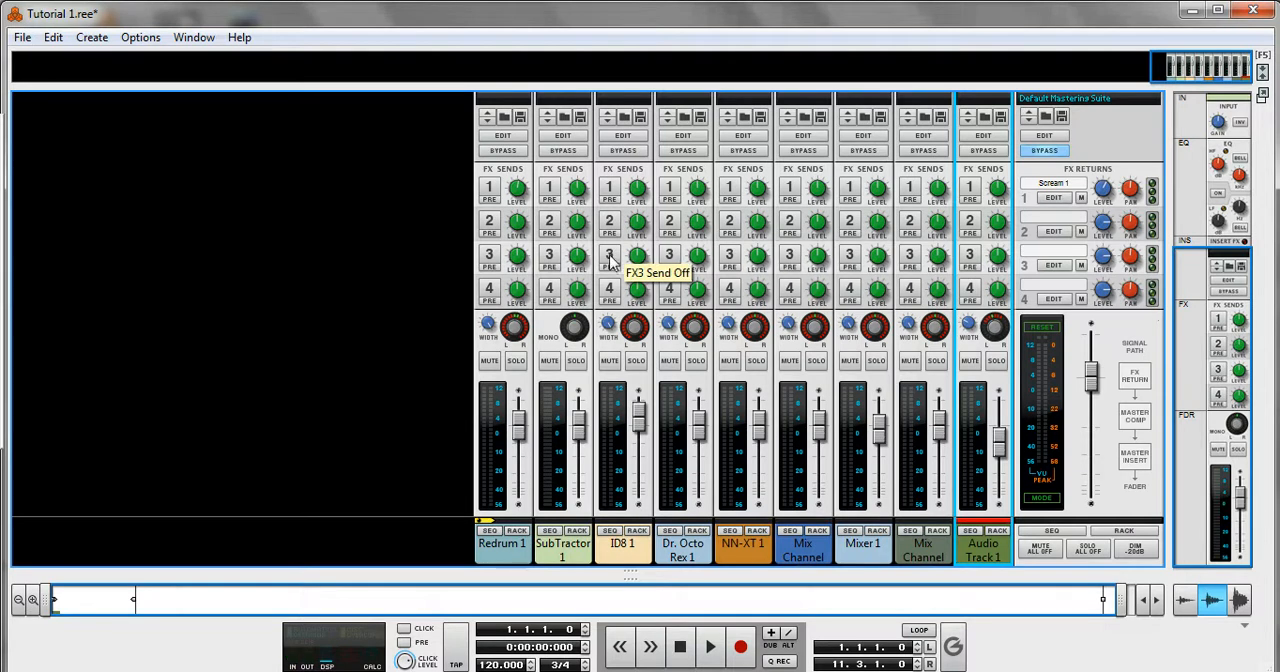
pyautogui.moveTo(489, 190)
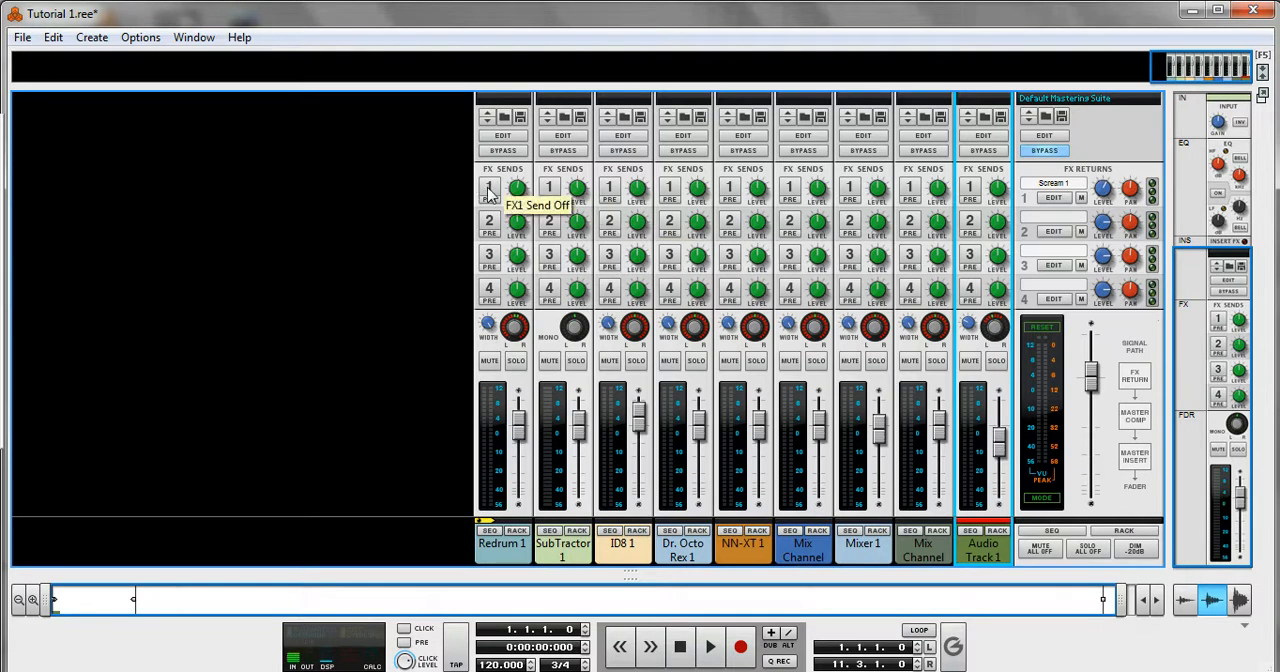
pyautogui.moveTo(497, 192)
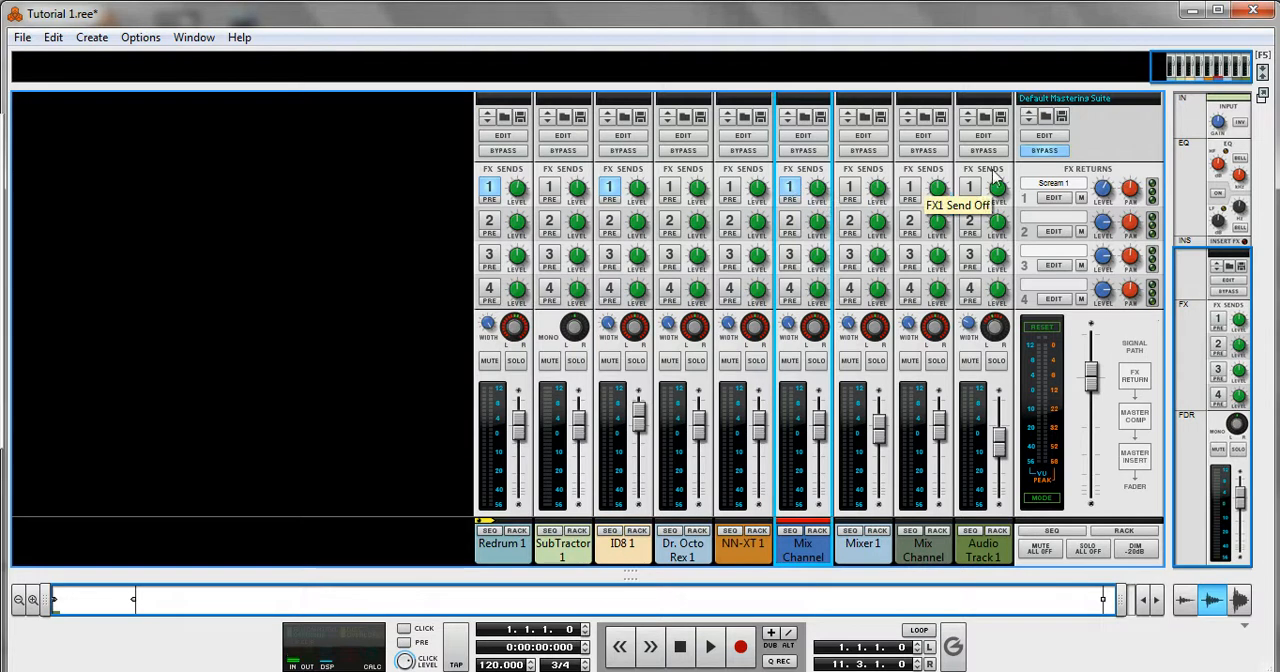
pyautogui.moveTo(1105, 200)
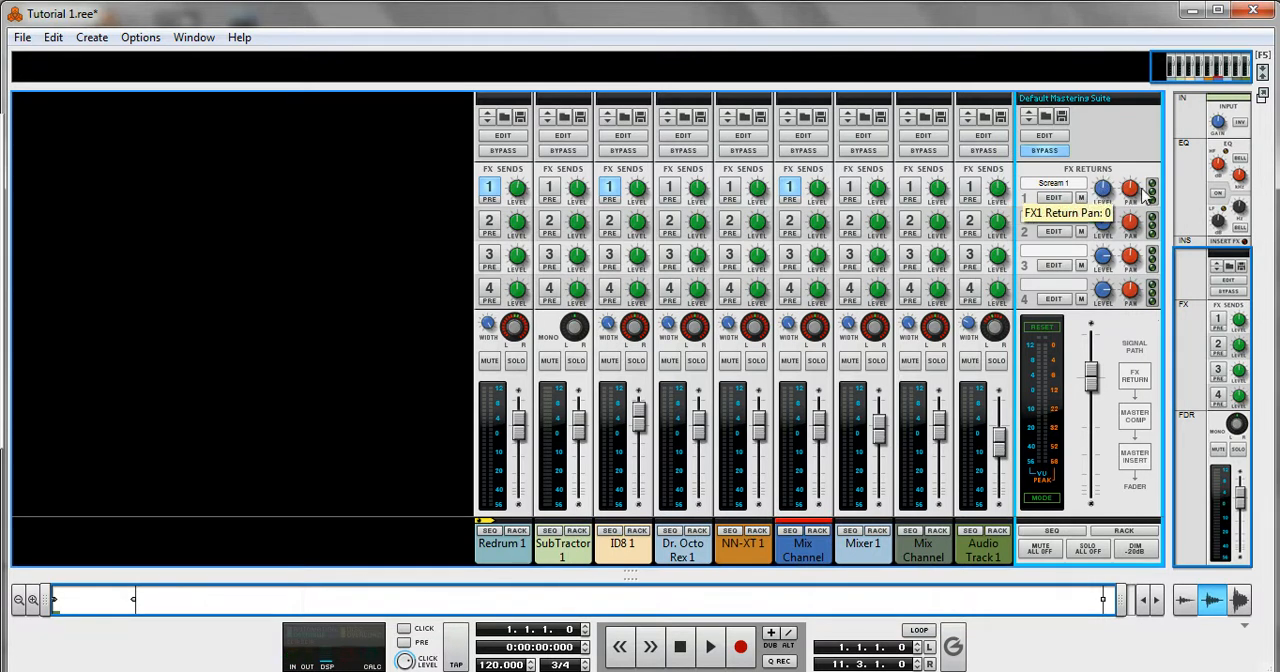
# Step: Pan the Scream 1 return right and set Redrum 1's FX Send 1 to about -14.7 dB
pyautogui.moveTo(1129, 188); pyautogui.dragTo(1129, 200)
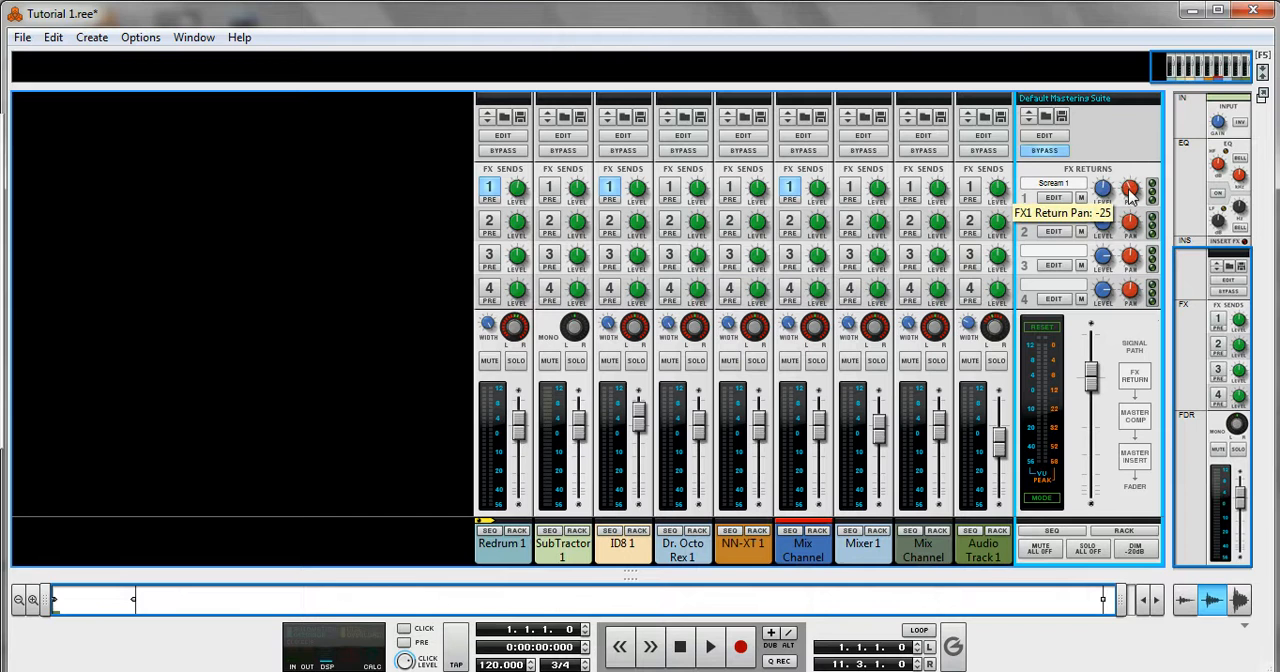
pyautogui.moveTo(1130, 190); pyautogui.dragTo(1133, 185)
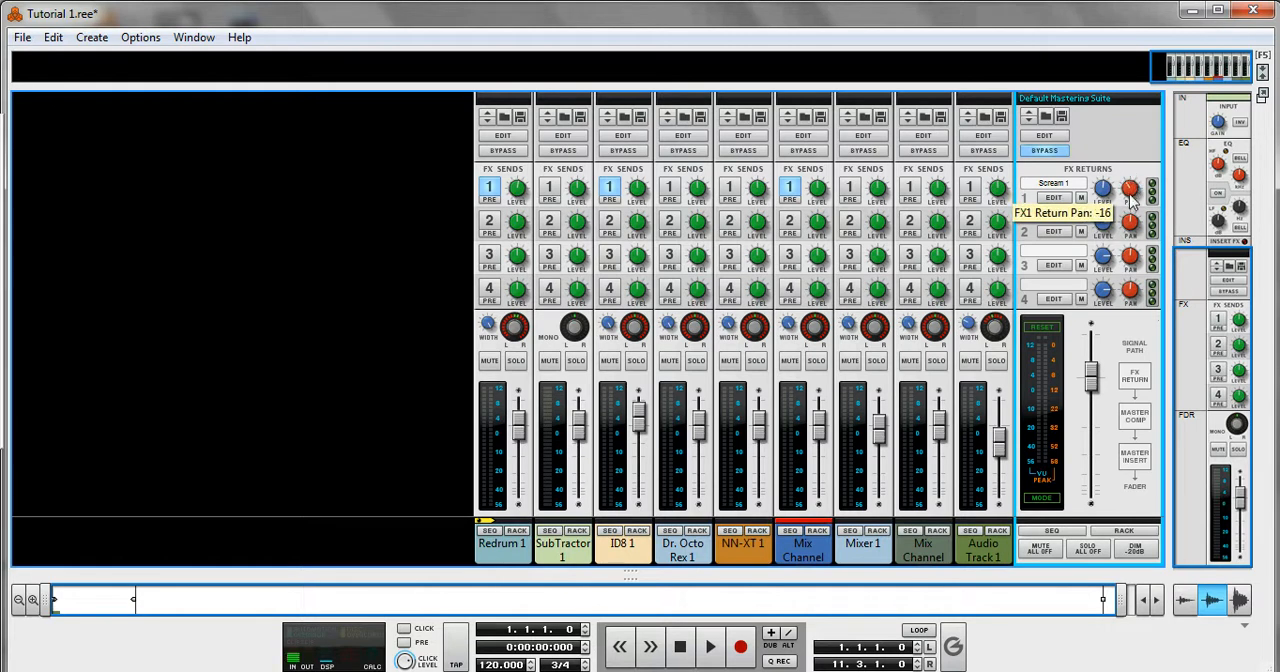
pyautogui.moveTo(1130, 188); pyautogui.dragTo(1130, 180)
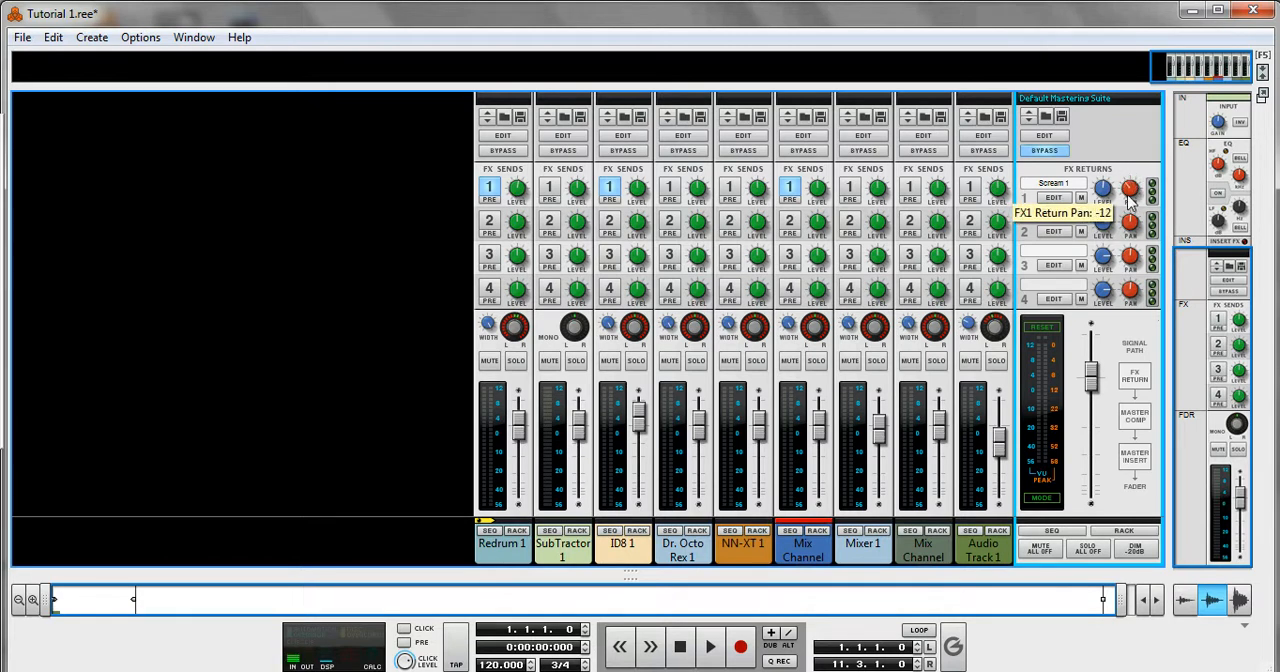
pyautogui.moveTo(1128, 188); pyautogui.dragTo(1128, 170)
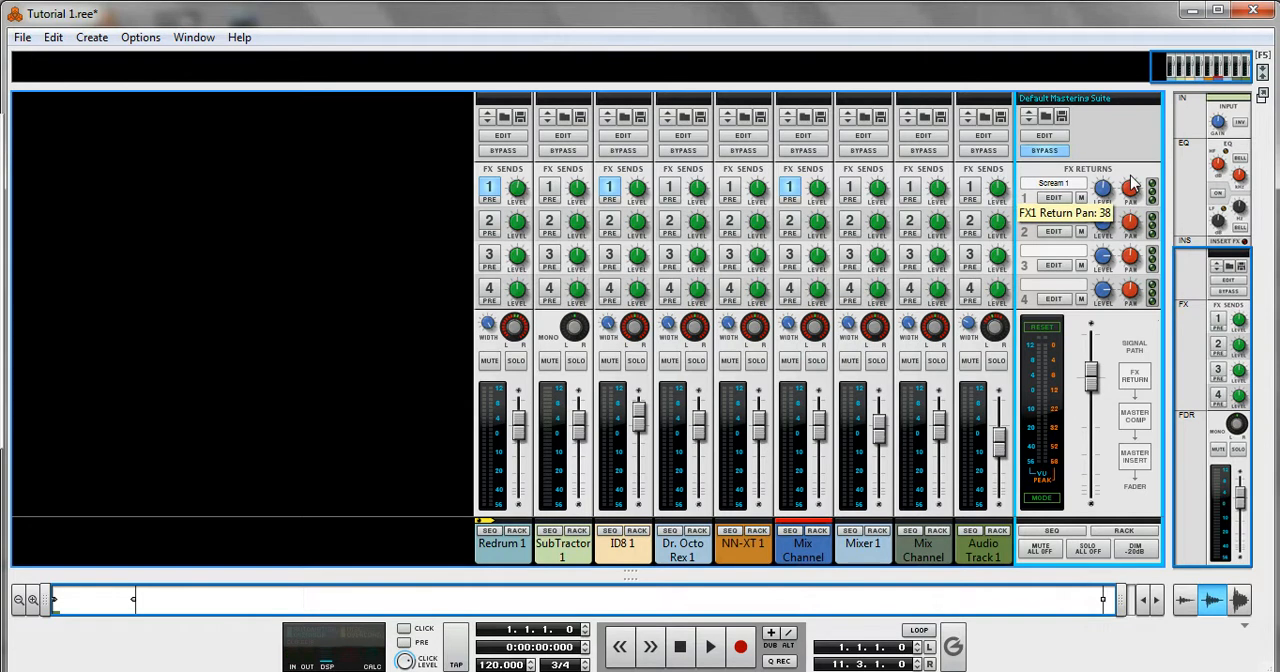
pyautogui.moveTo(835, 225)
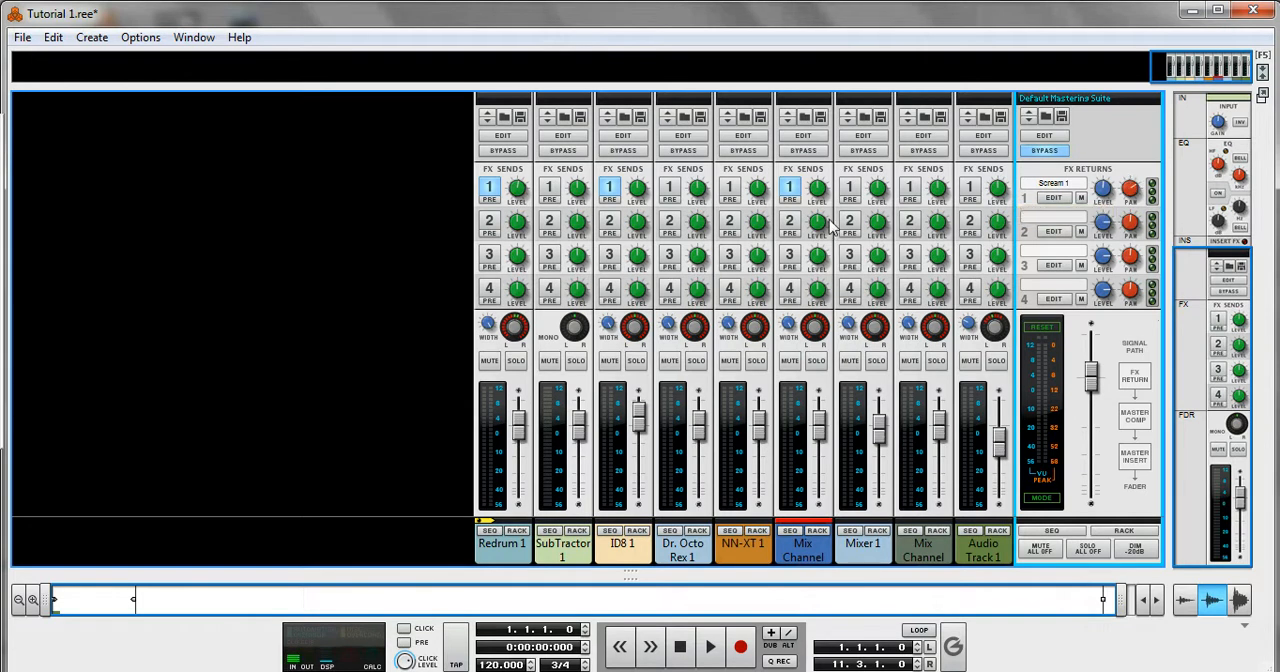
pyautogui.moveTo(500, 213)
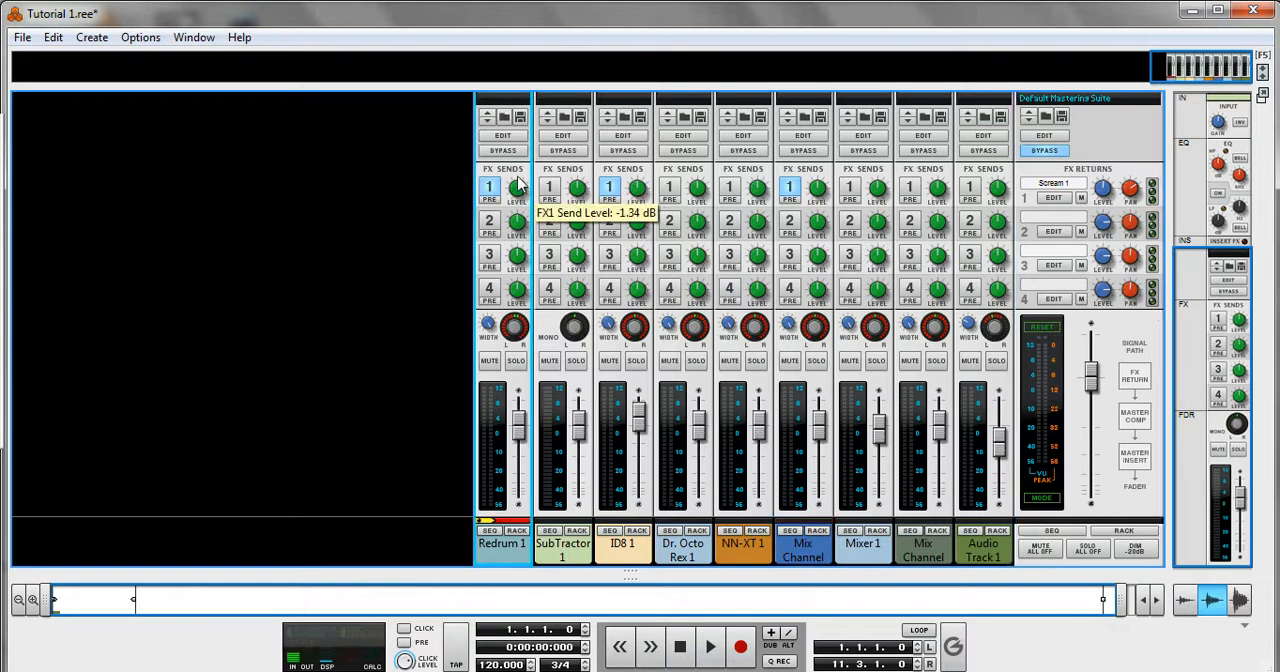
pyautogui.moveTo(517, 188); pyautogui.dragTo(517, 210)
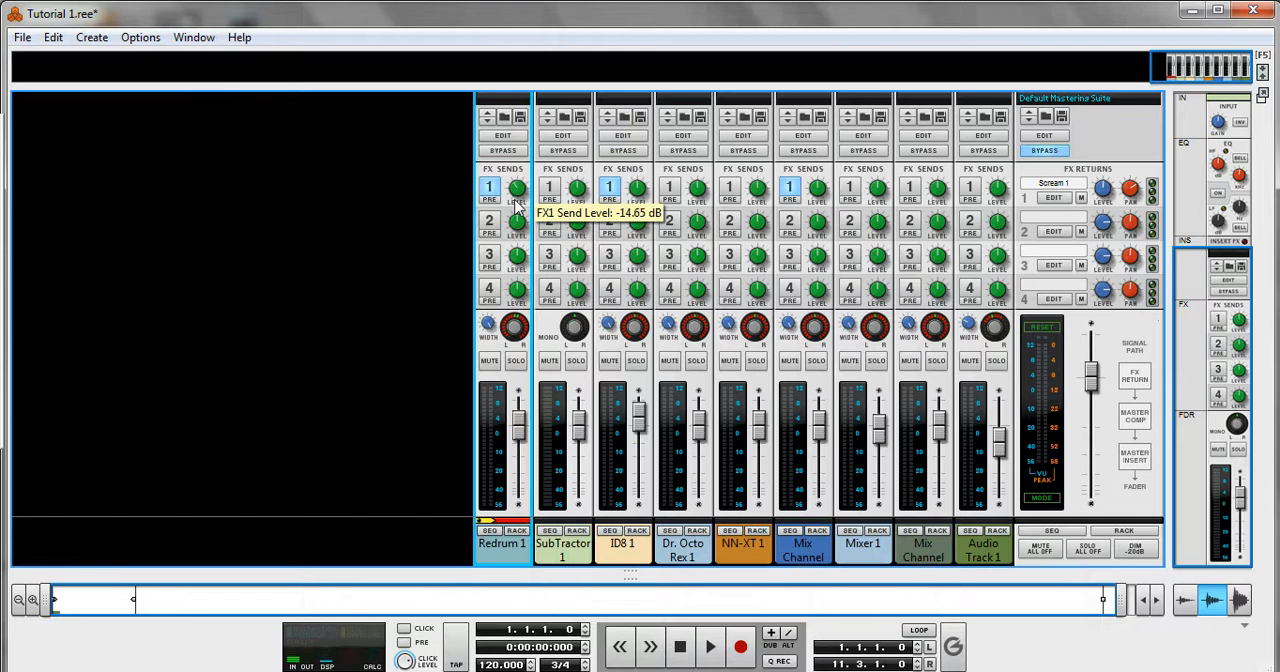
pyautogui.moveTo(516, 189); pyautogui.dragTo(516, 180)
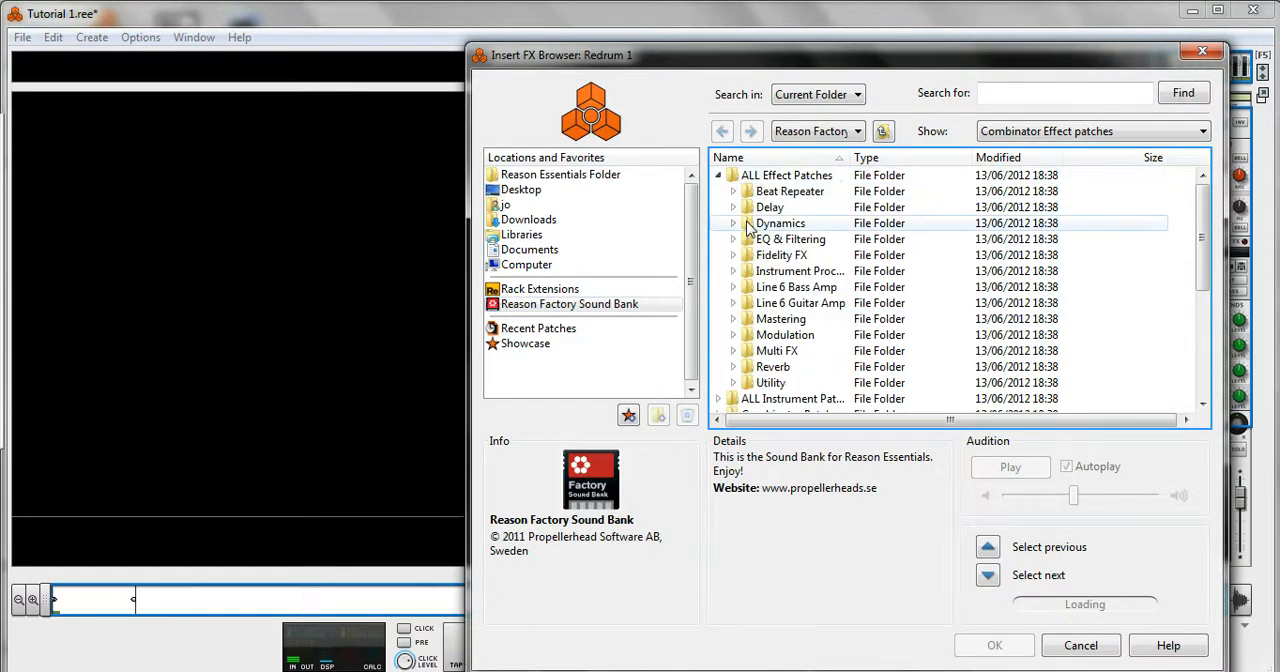
# Step: Load the Dynamics > Drums > Body&Punchy patch onto Redrum 1 as its insert effect
pyautogui.click(734, 223)
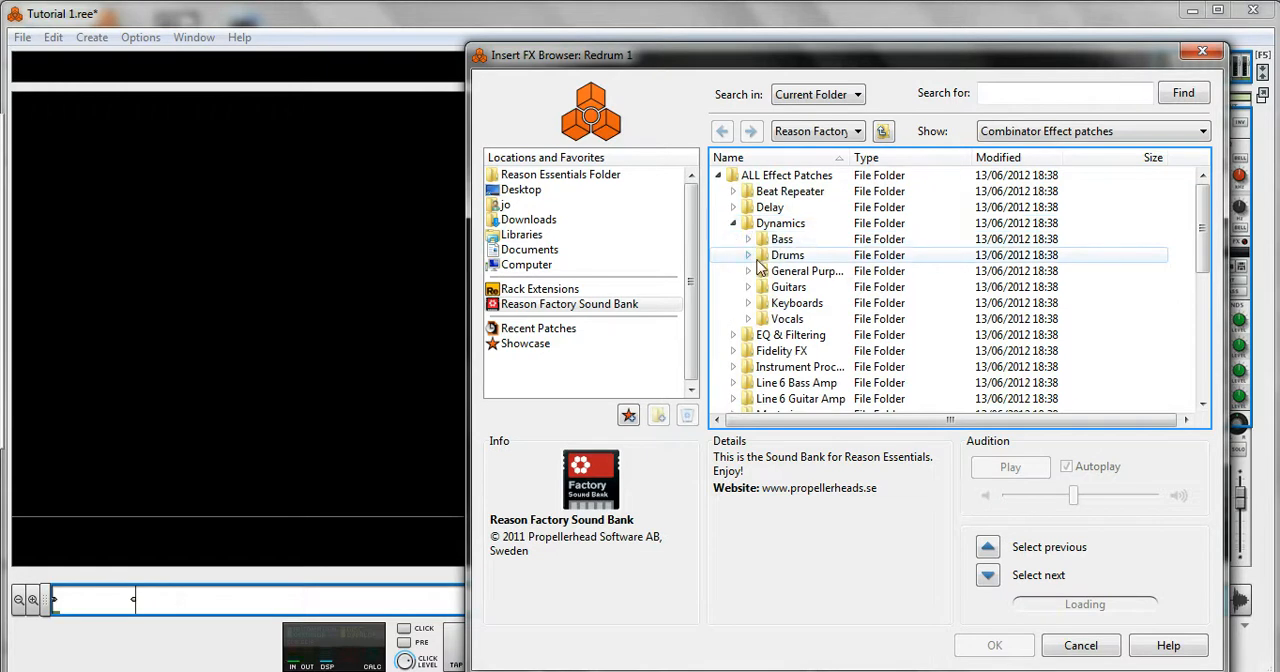
pyautogui.doubleClick(787, 255)
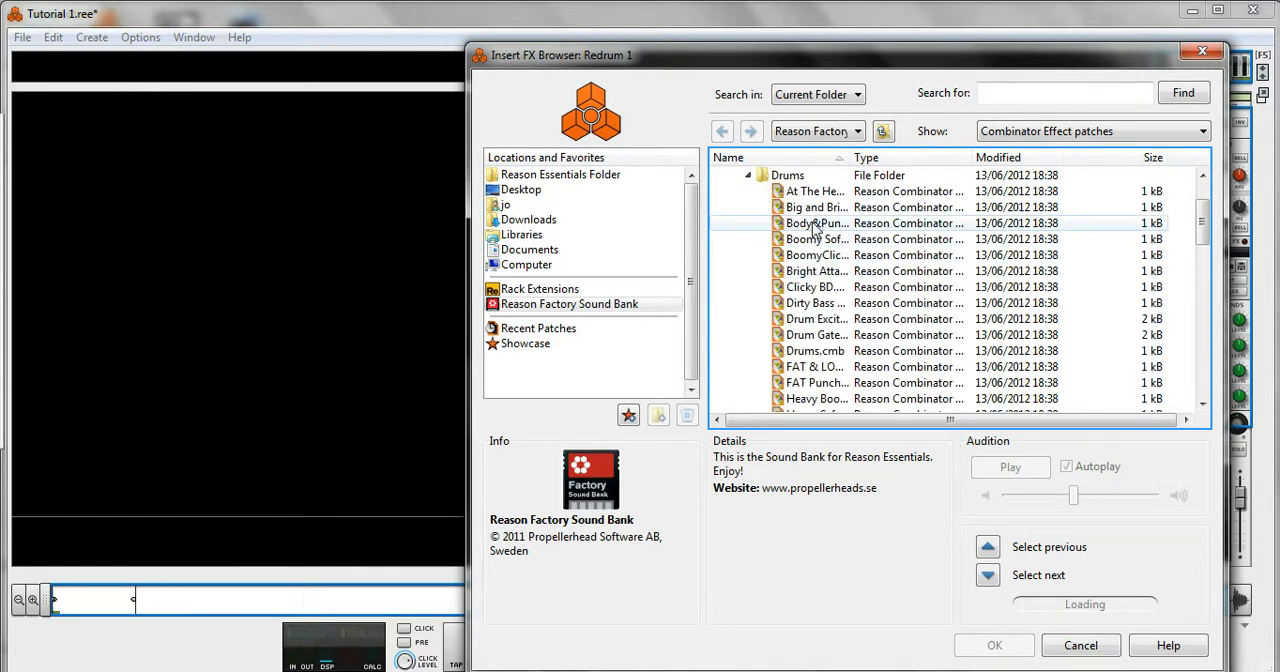
pyautogui.click(816, 223)
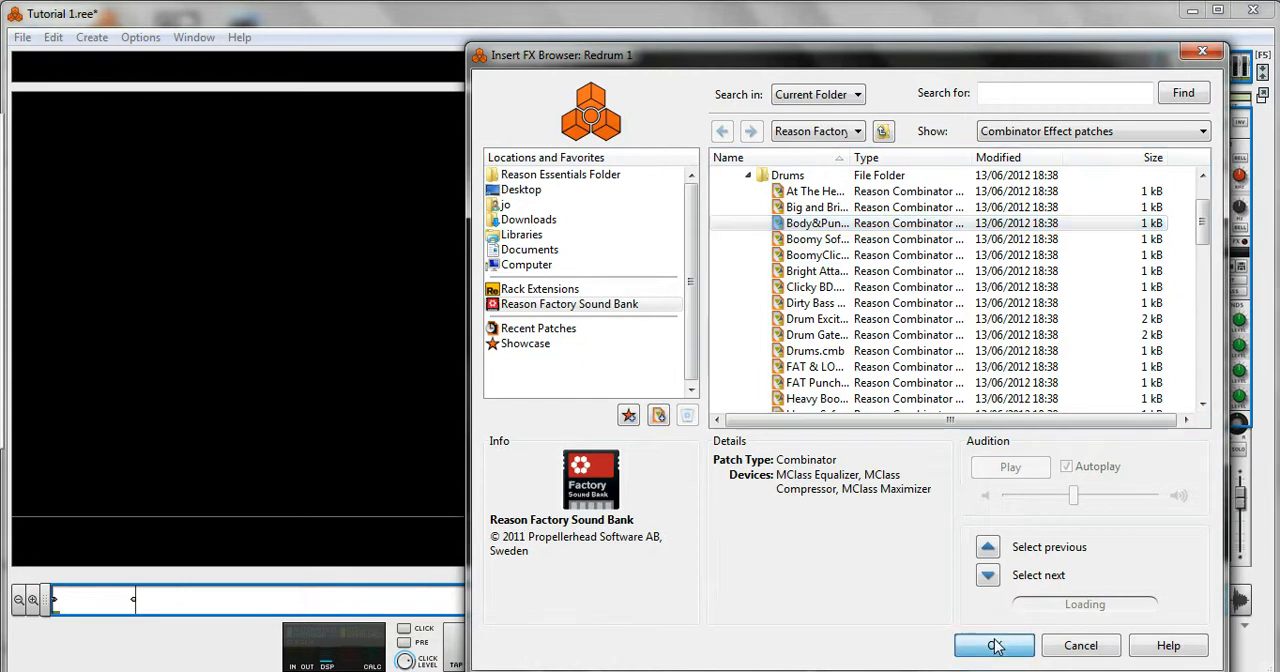
pyautogui.click(993, 645)
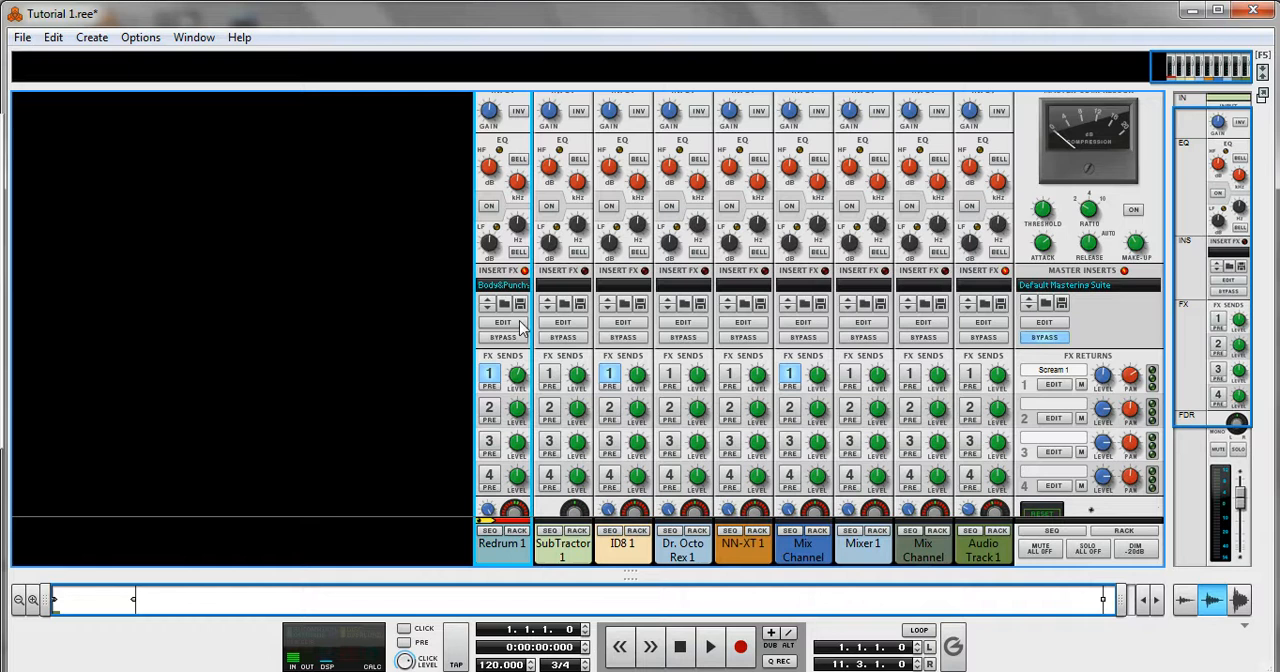
pyautogui.moveTo(503, 322)
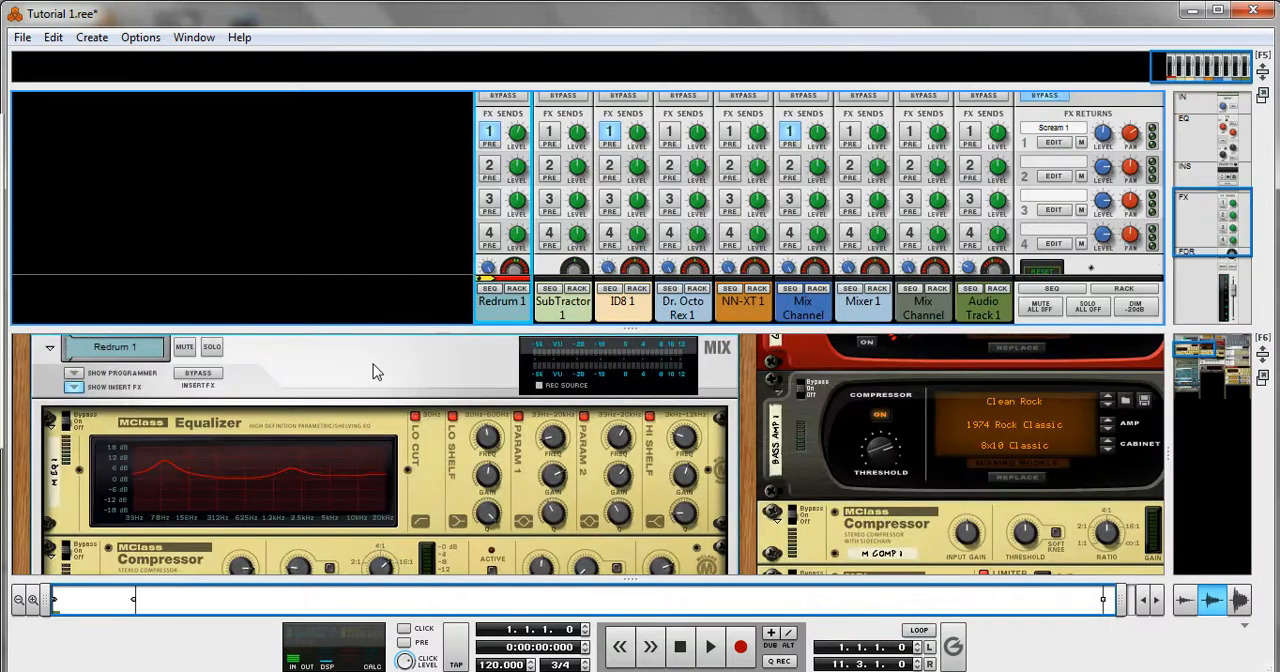
pyautogui.moveTo(418, 377)
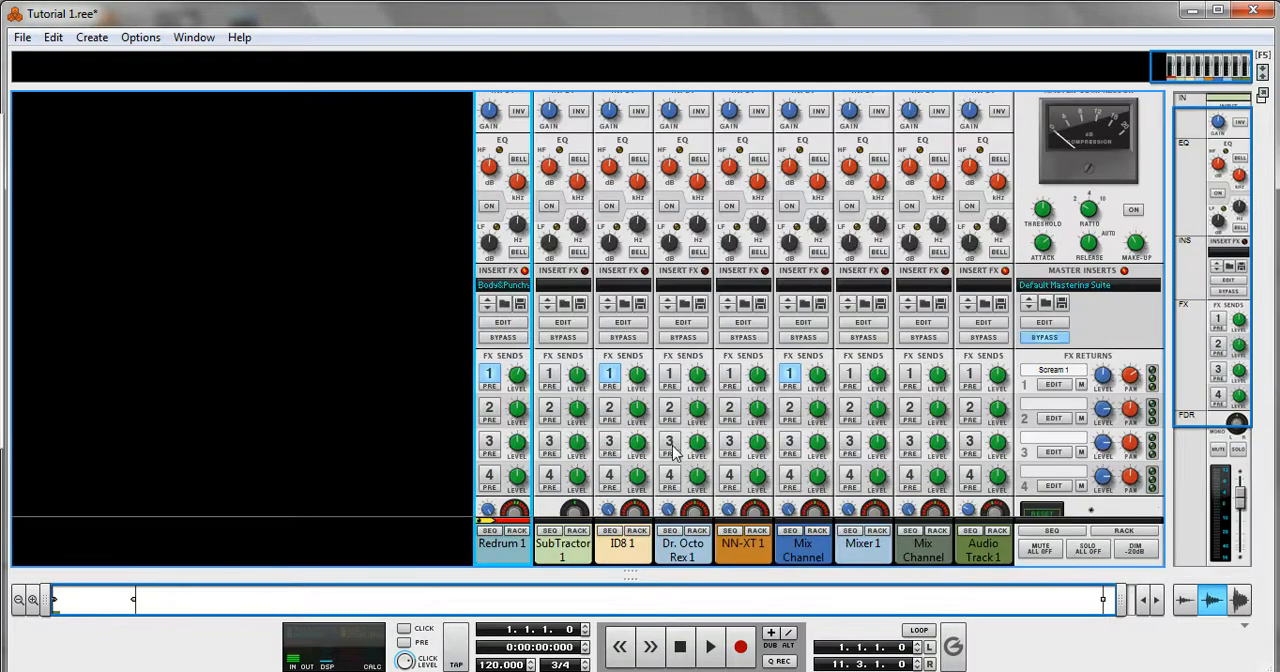
pyautogui.moveTo(505, 290)
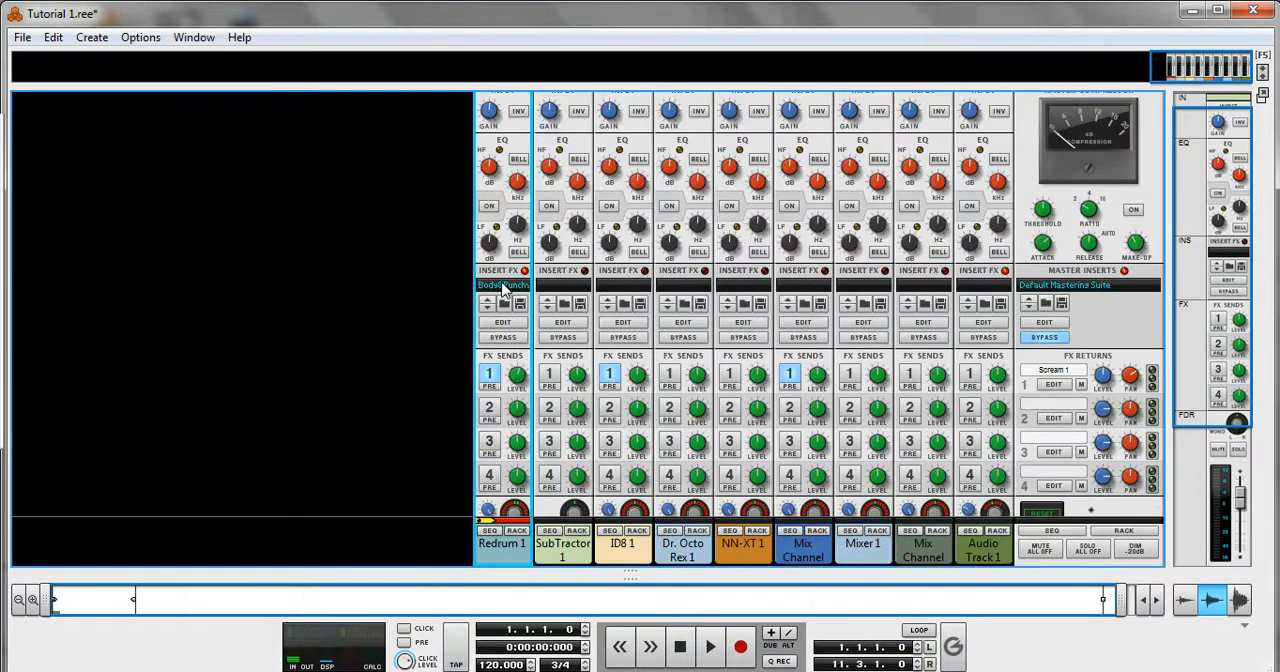
pyautogui.moveTo(505, 285)
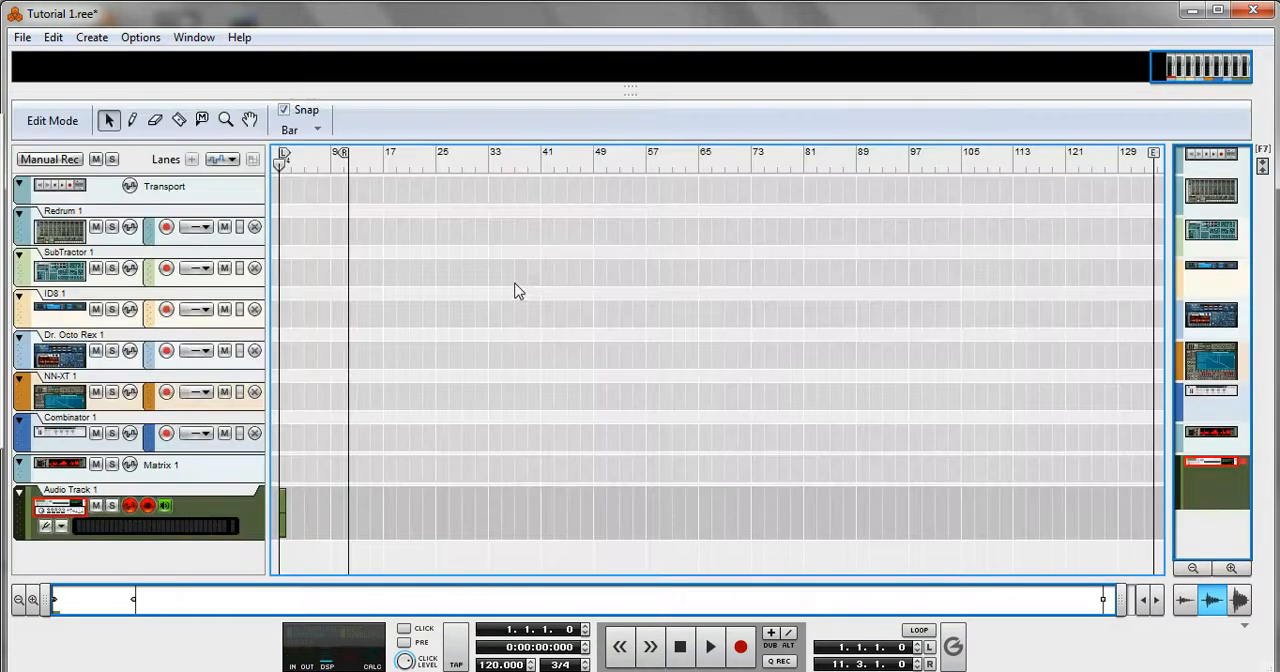
pyautogui.moveTo(24, 42)
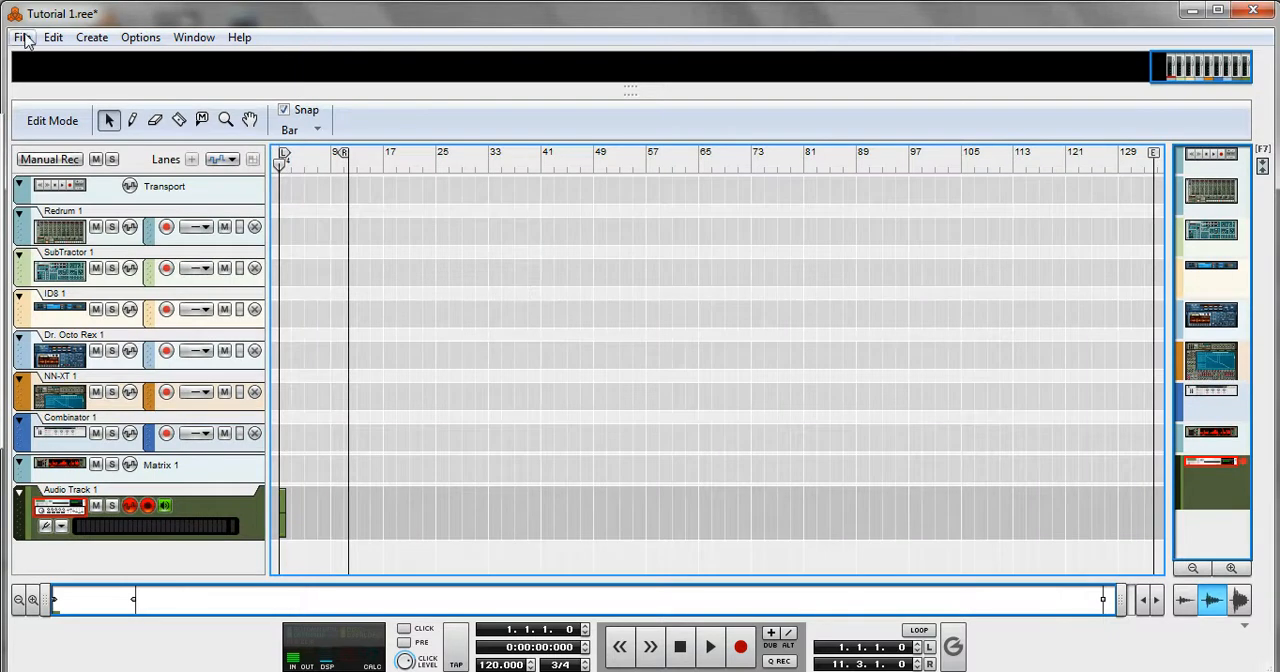
# Step: Open the File menu to reach the recent songs list
pyautogui.click(21, 37)
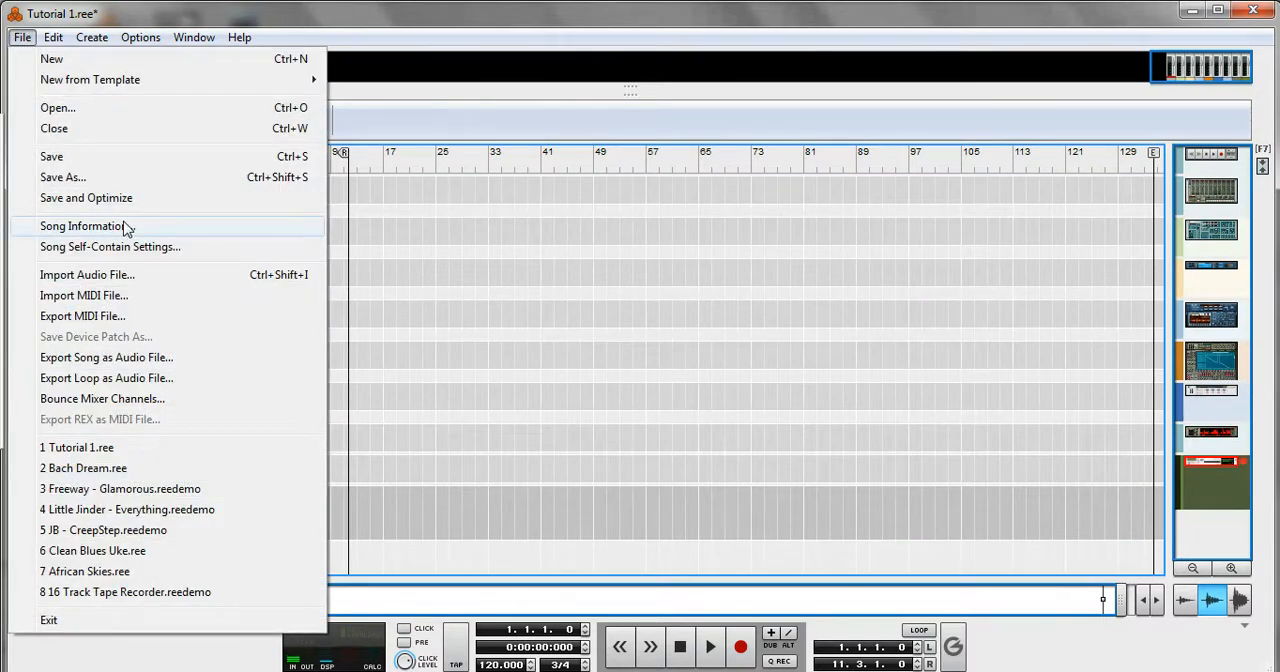
pyautogui.moveTo(113, 373)
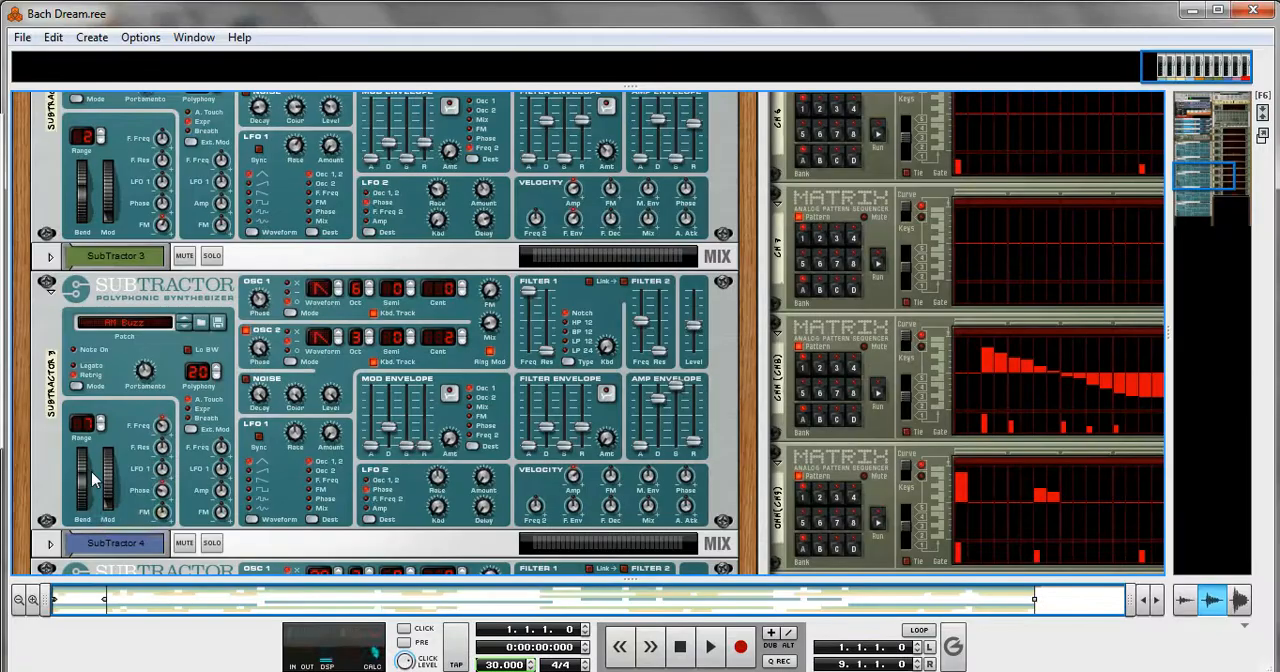
pyautogui.moveTo(1252, 280)
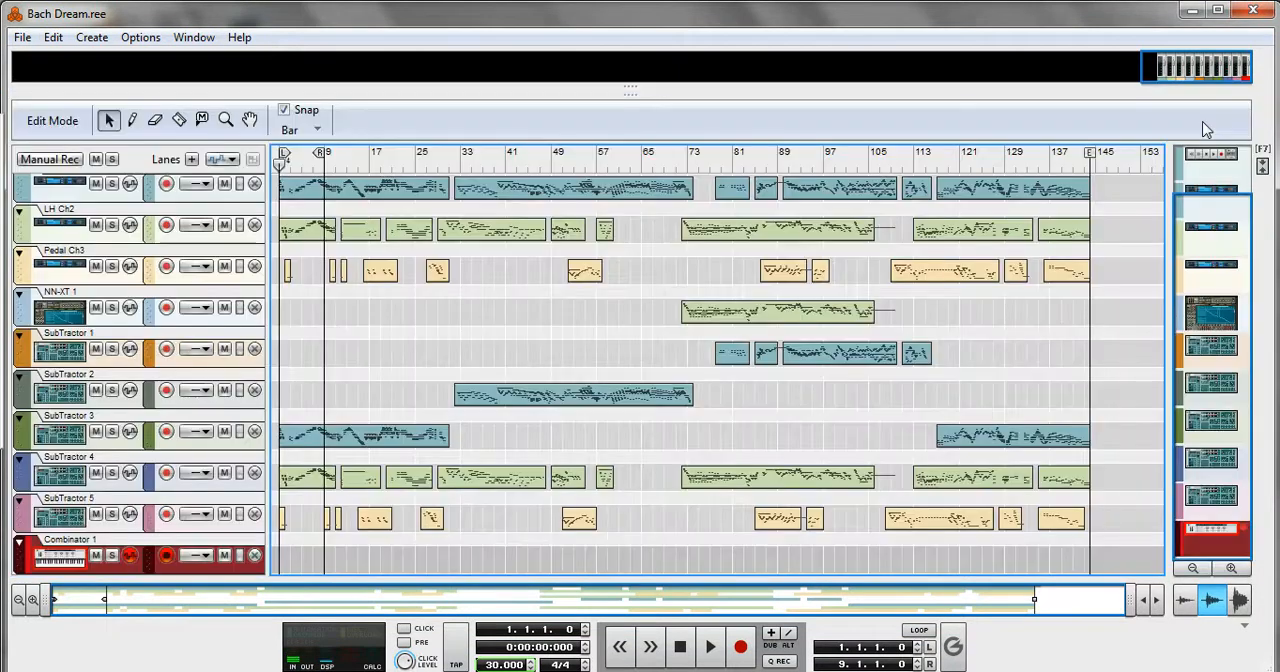
pyautogui.moveTo(480, 430)
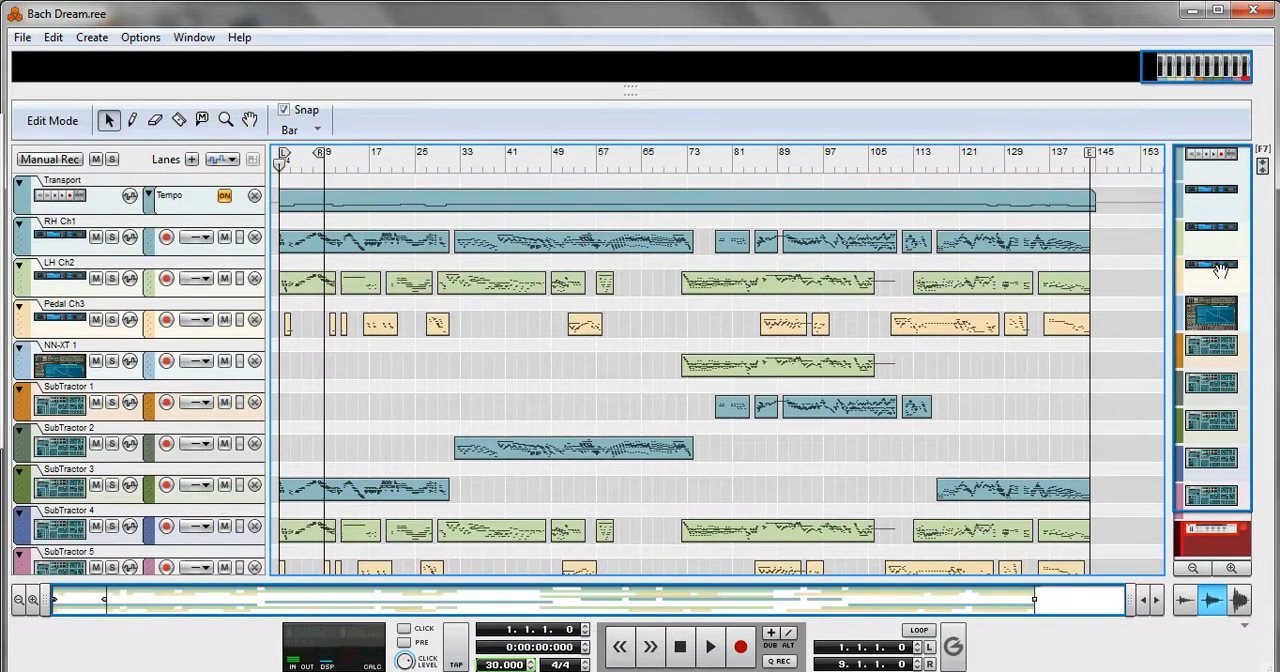
pyautogui.moveTo(390, 588)
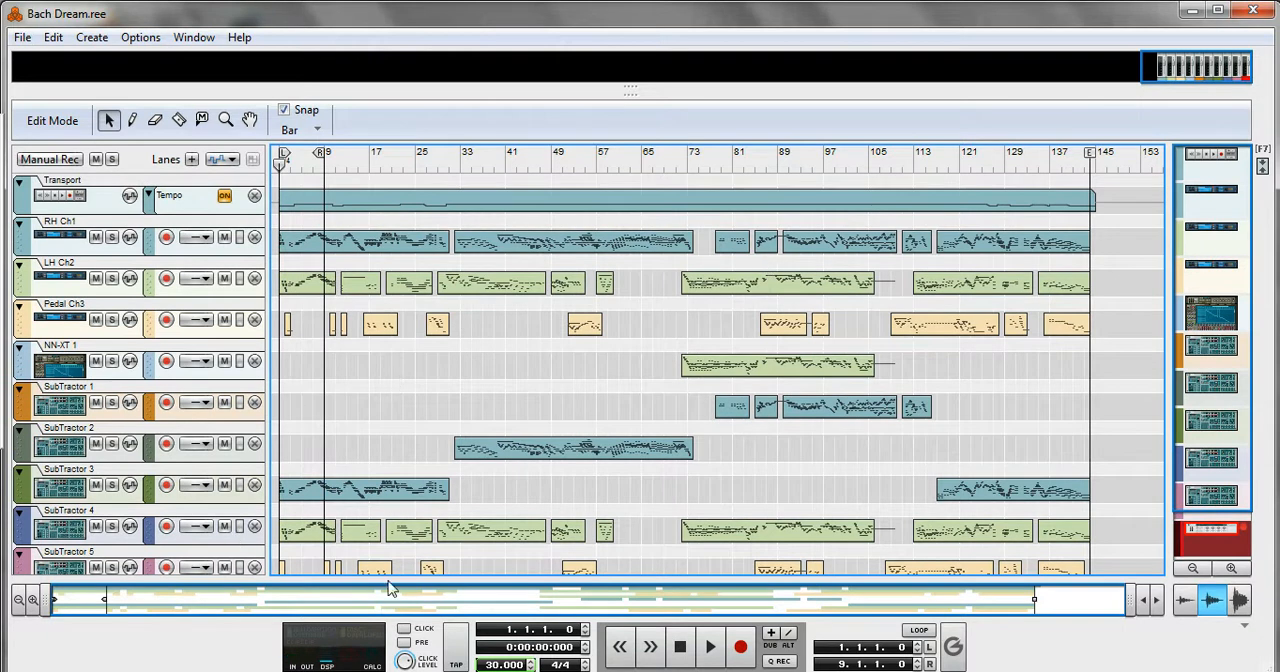
pyautogui.moveTo(710, 645)
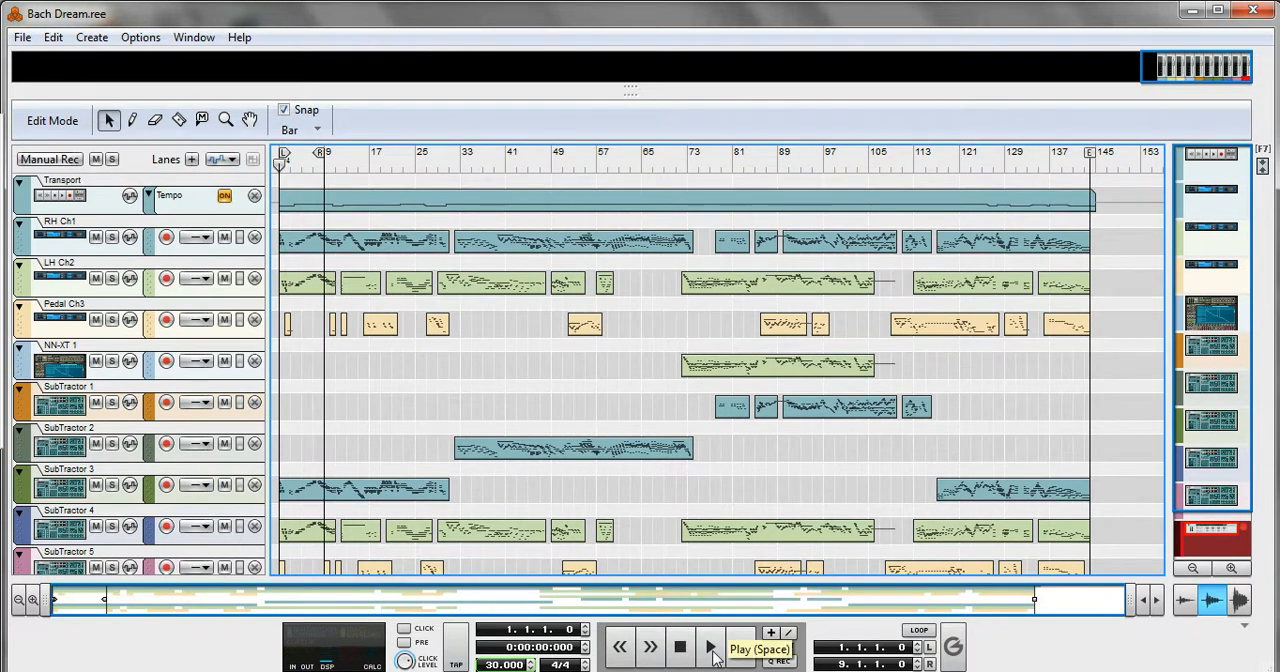
# Step: Start Bach Dream playing, show the mixer, and lower the Master fader to about -10.6 dB
pyautogui.click(710, 647)
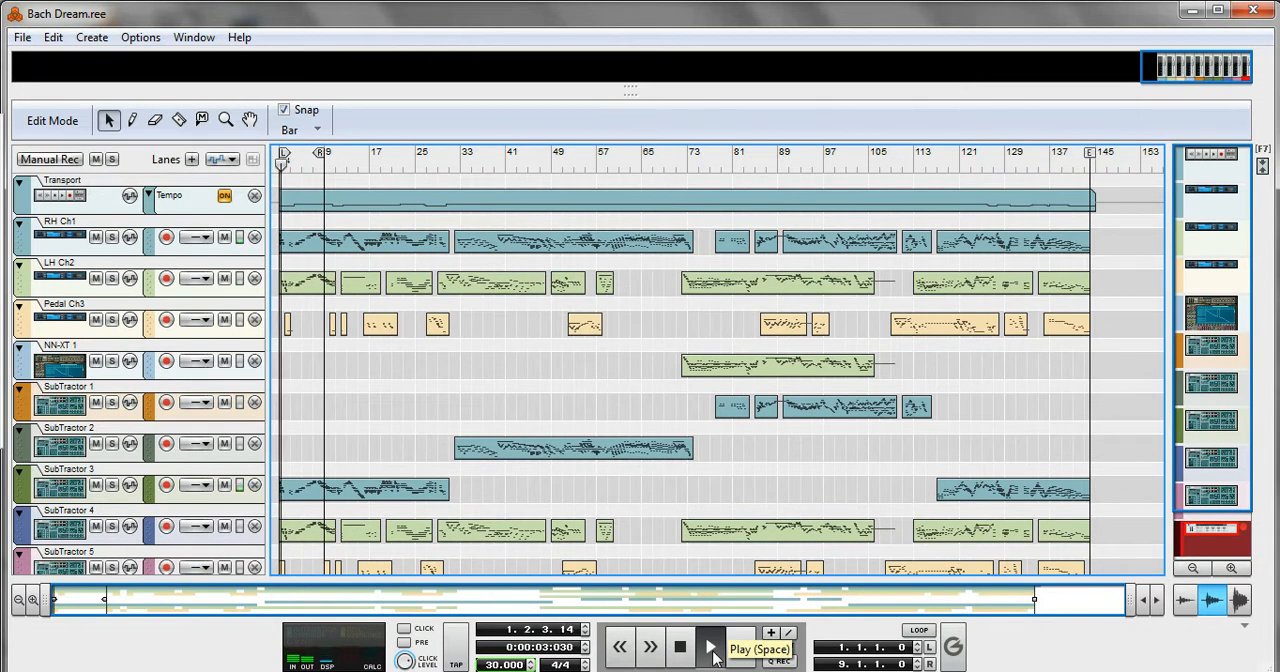
pyautogui.click(710, 648)
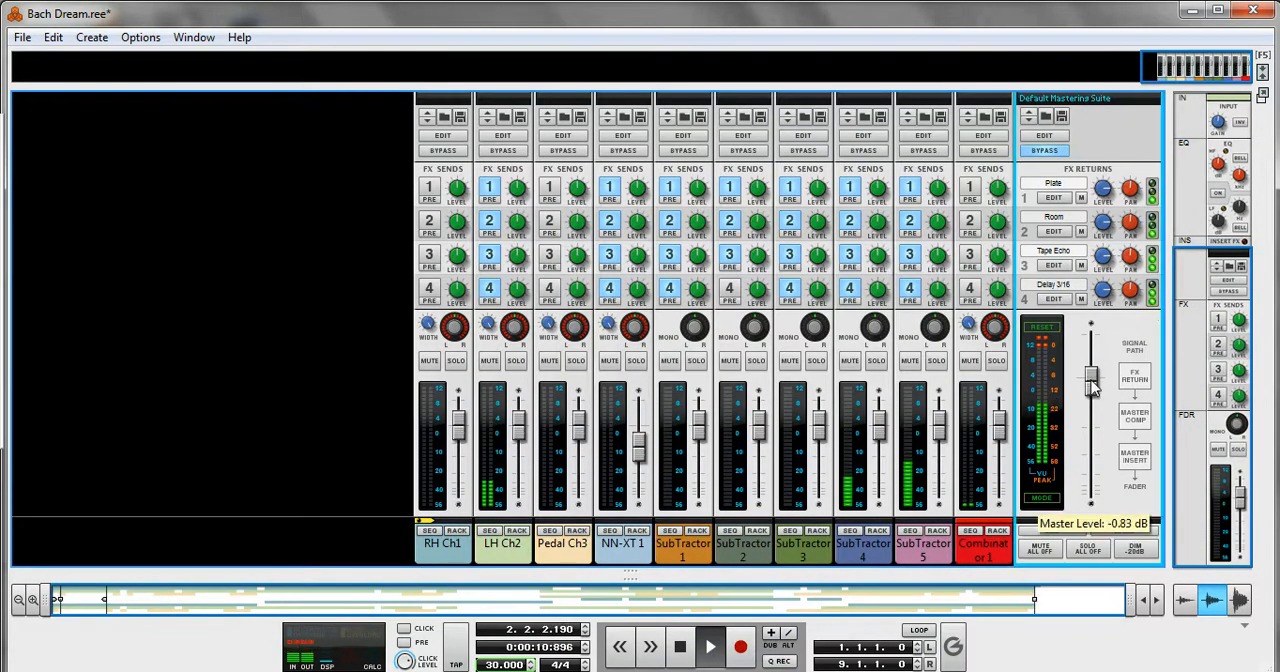
pyautogui.moveTo(1090, 378); pyautogui.dragTo(1090, 410)
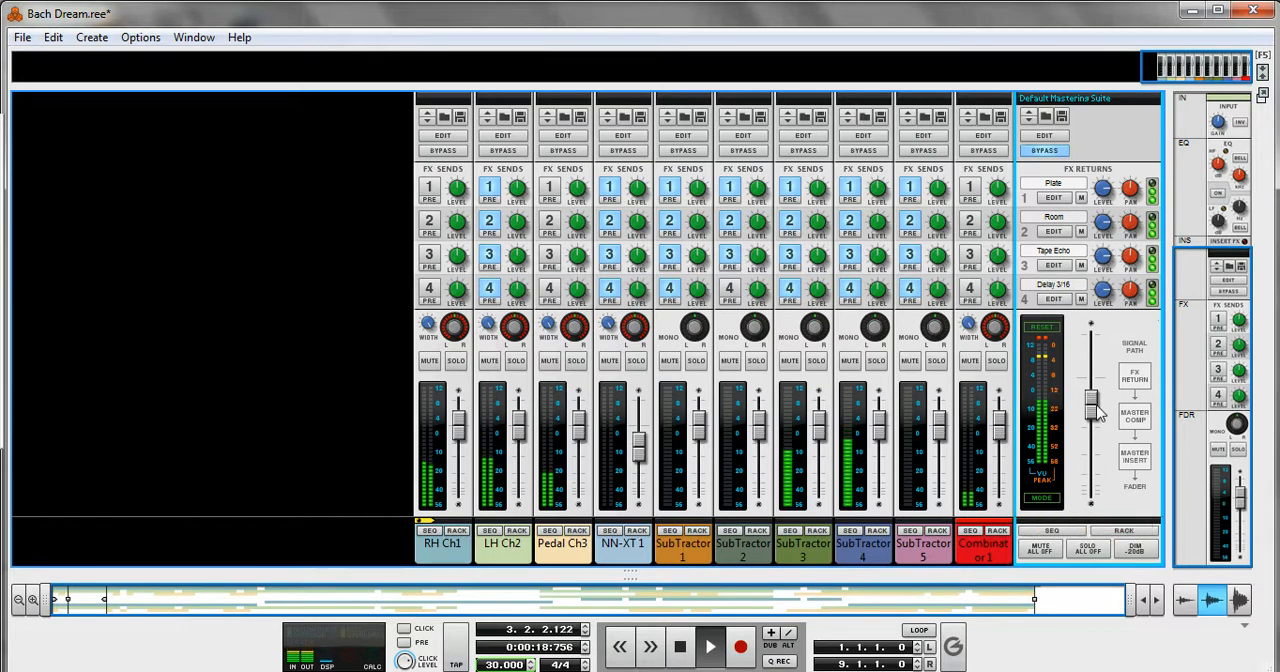
pyautogui.moveTo(1091, 400); pyautogui.dragTo(1091, 420)
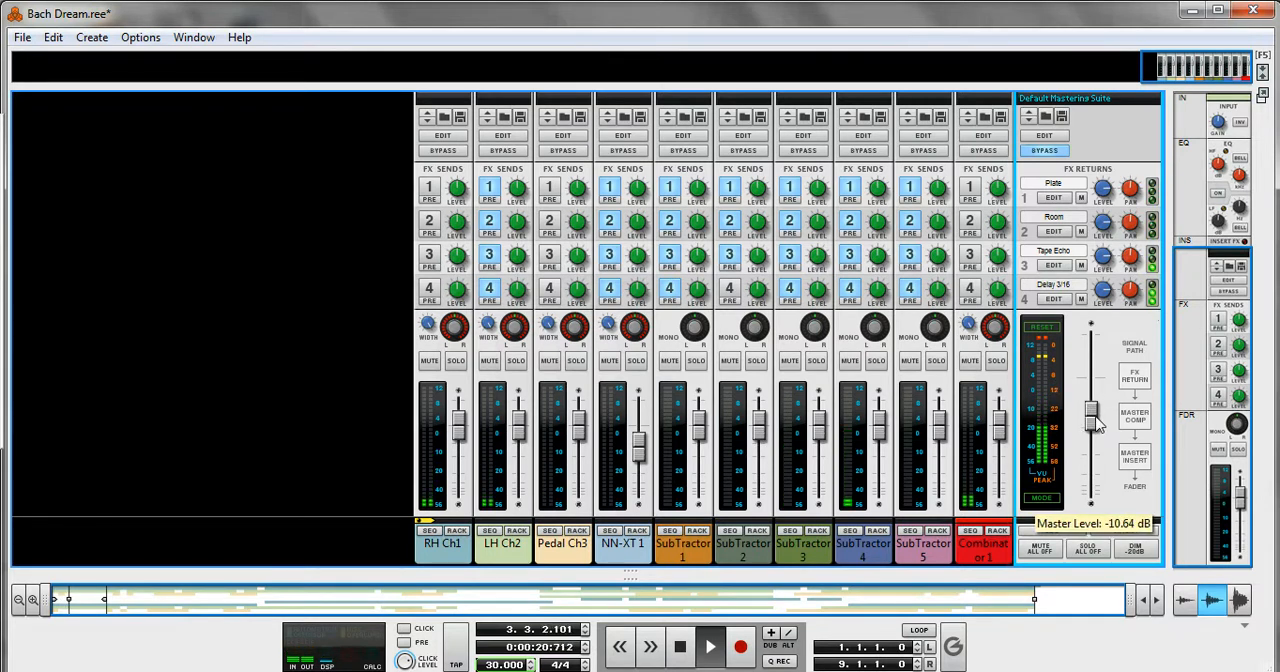